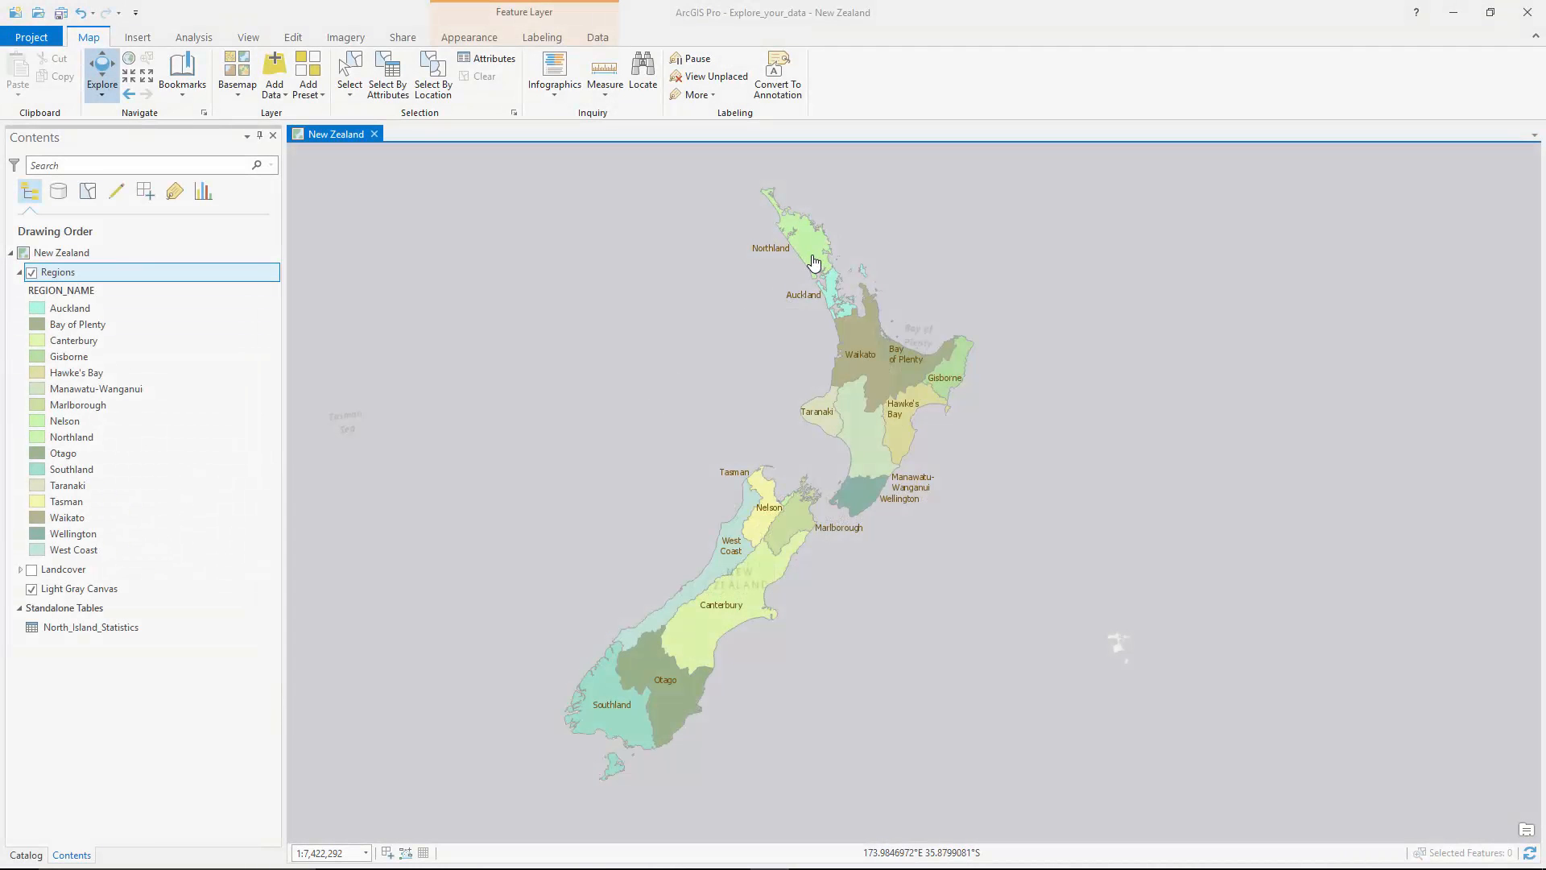
Inspect the Northland, Gisborne and Wellington regions through their map pop-ups.
{"action": "left_click", "coordinate": [815, 261]}
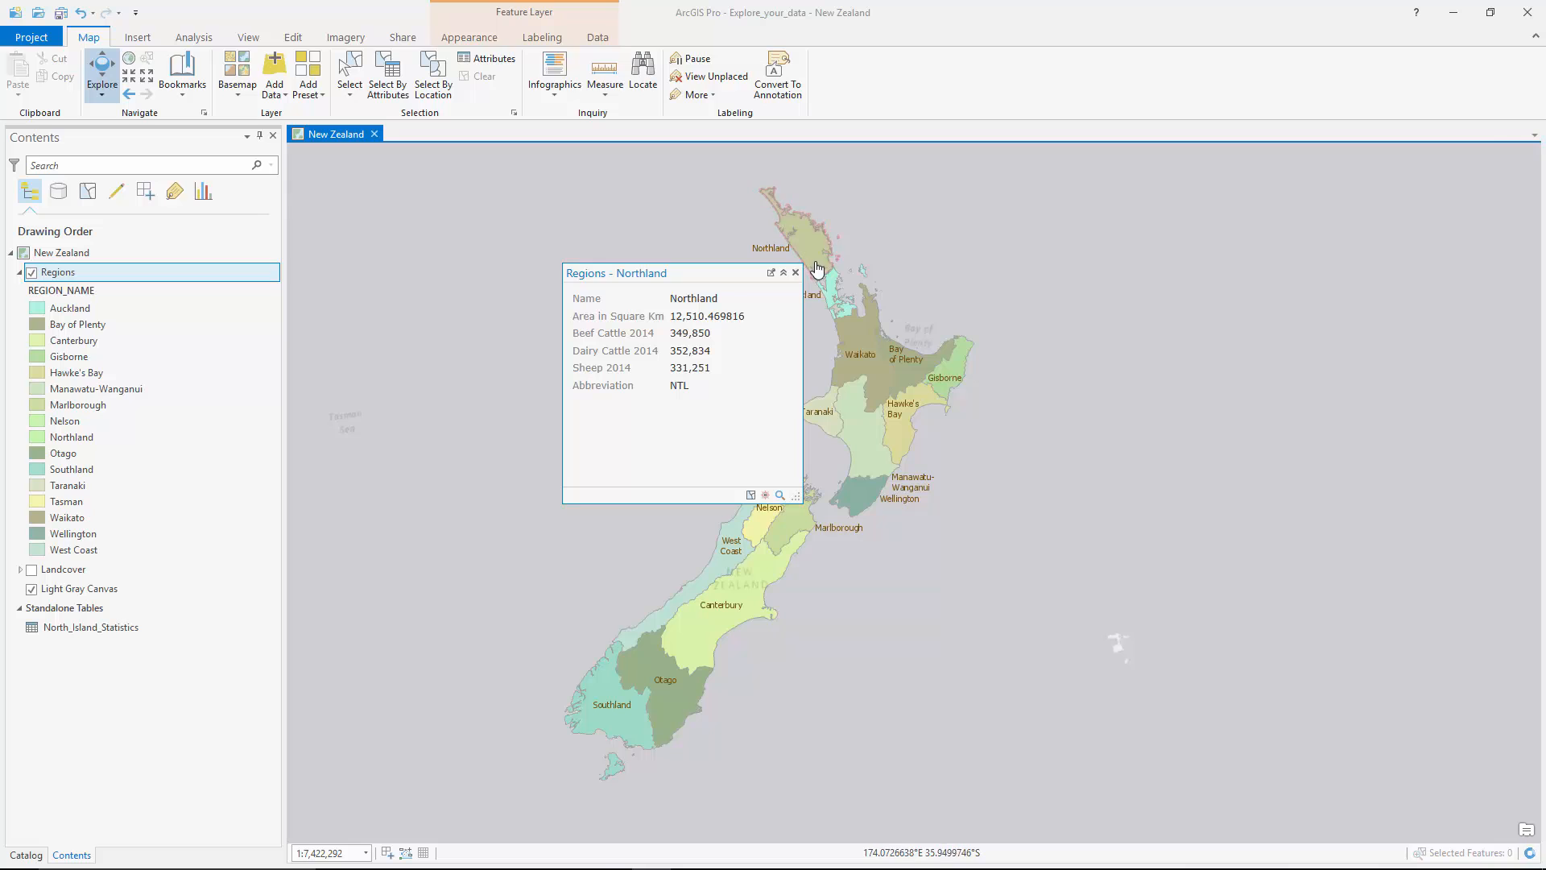
{"action": "left_click", "coordinate": [955, 375]}
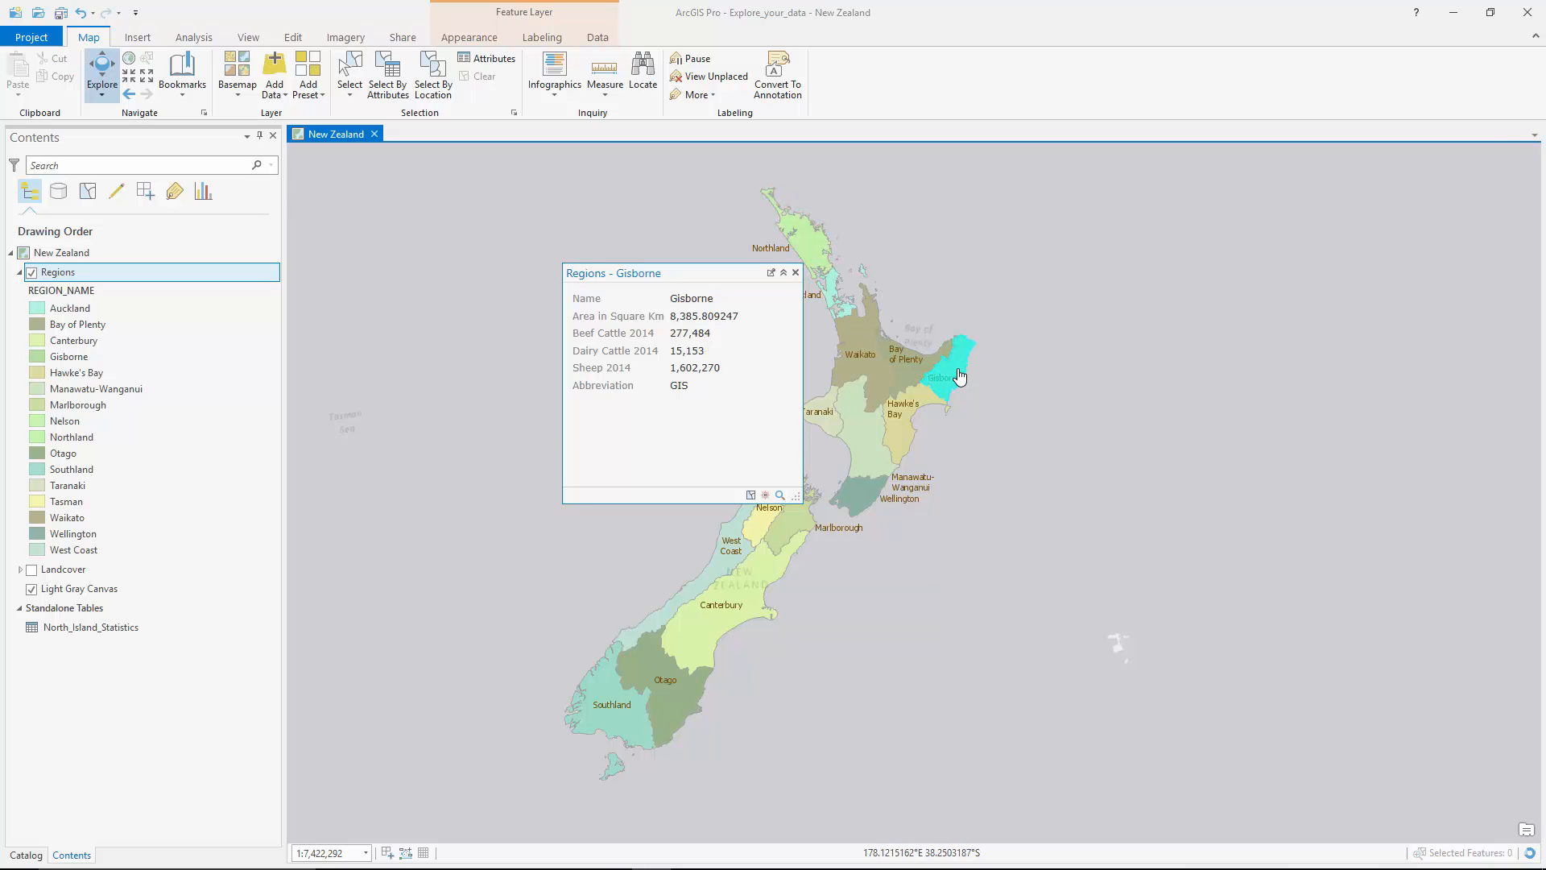
{"action": "left_click", "coordinate": [860, 498]}
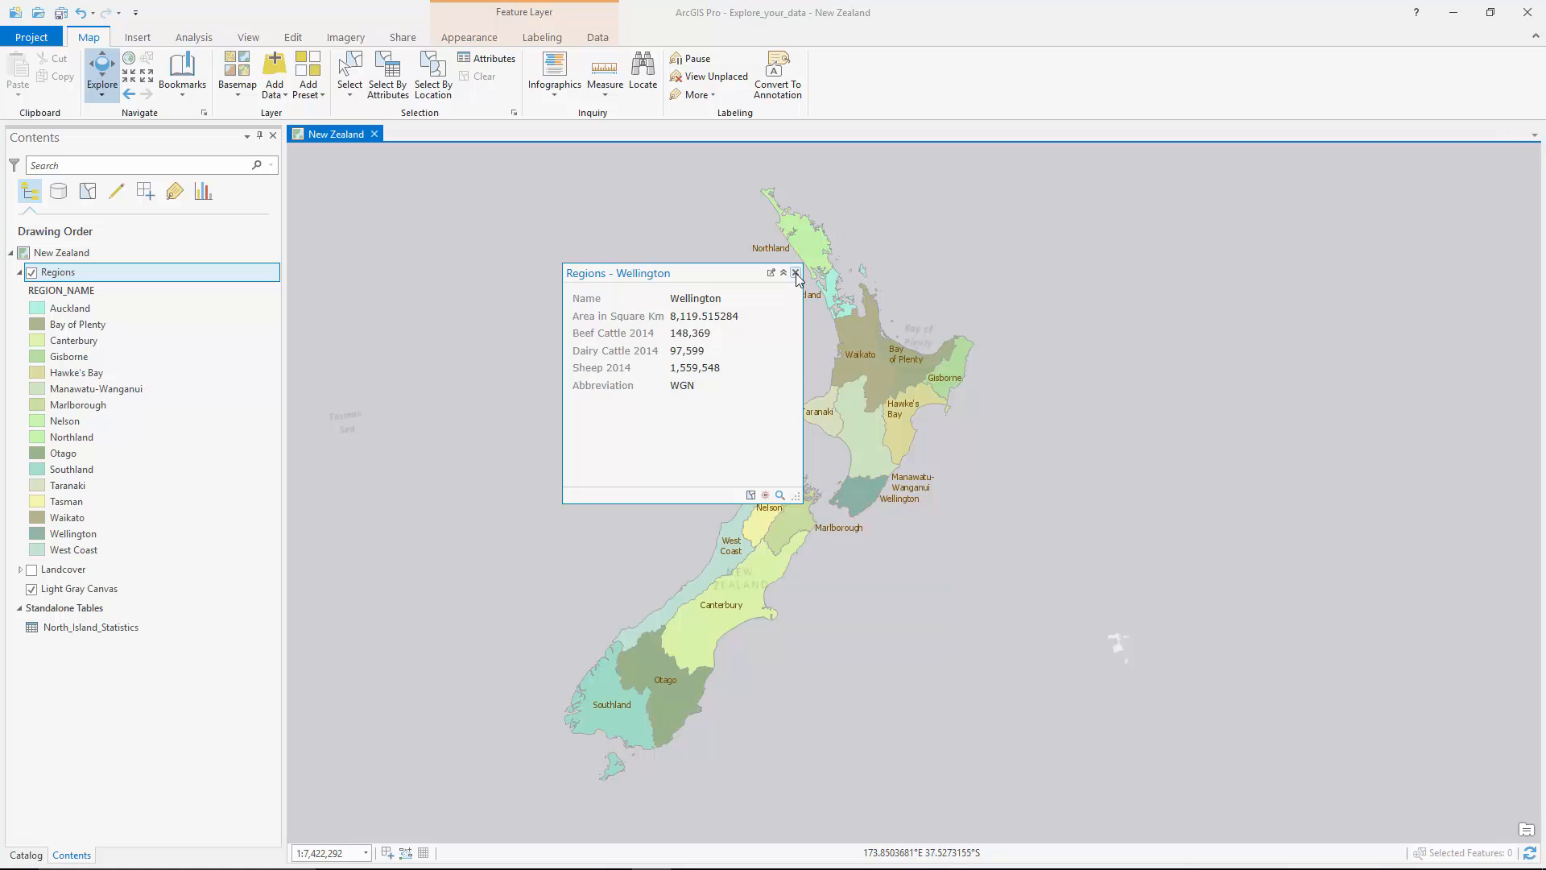
{"action": "left_click", "coordinate": [795, 274]}
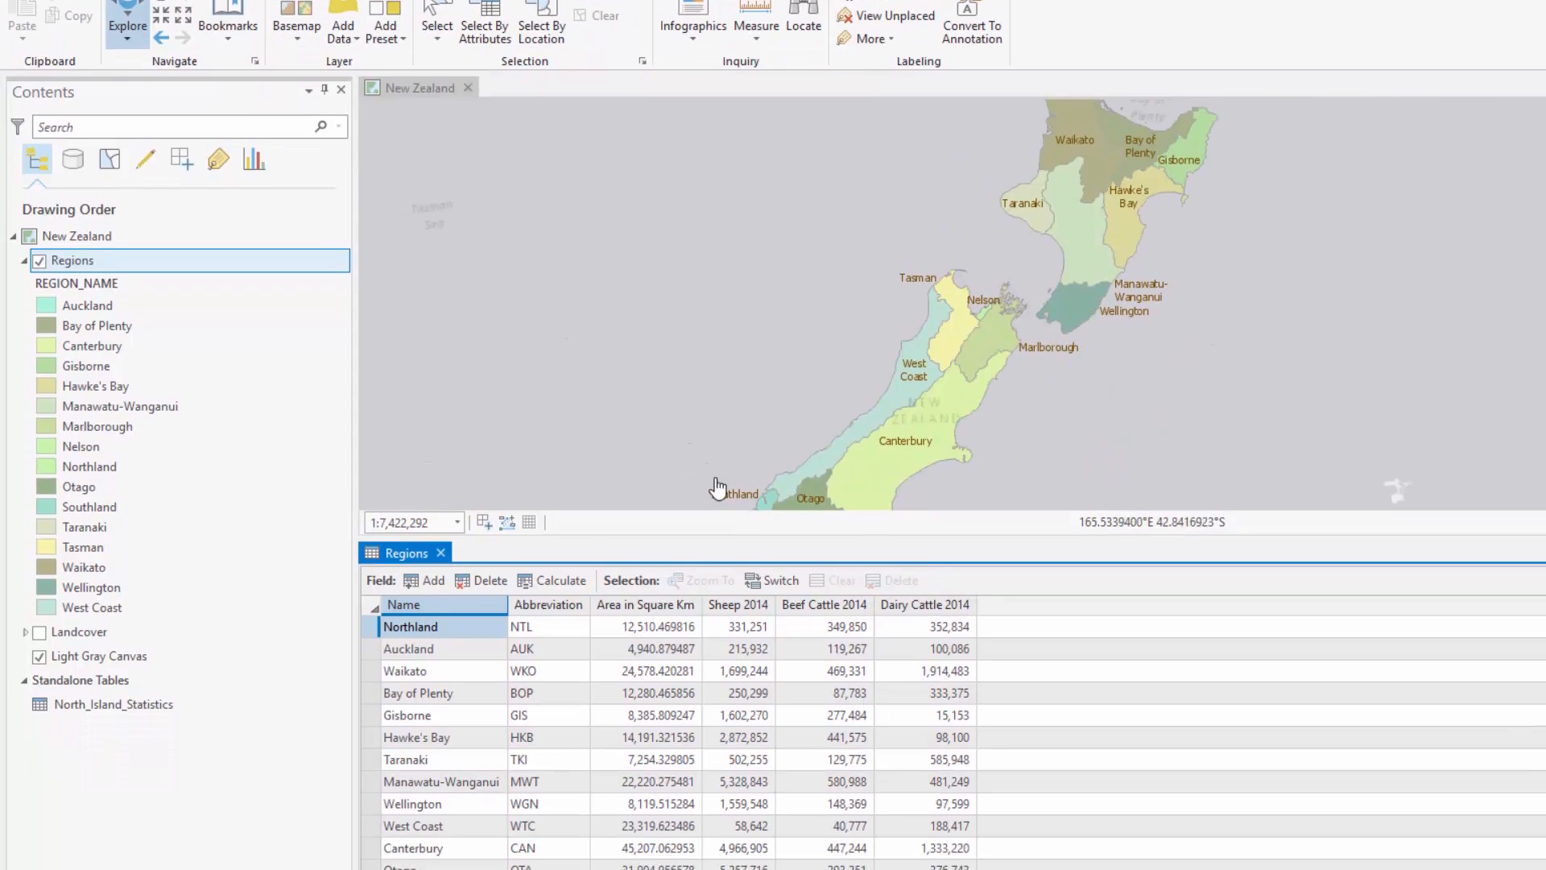
Sort Regions by Beef Cattle 2014 descending and select the top row, Manawatu-Wanganui.
{"action": "right_click", "coordinate": [823, 468]}
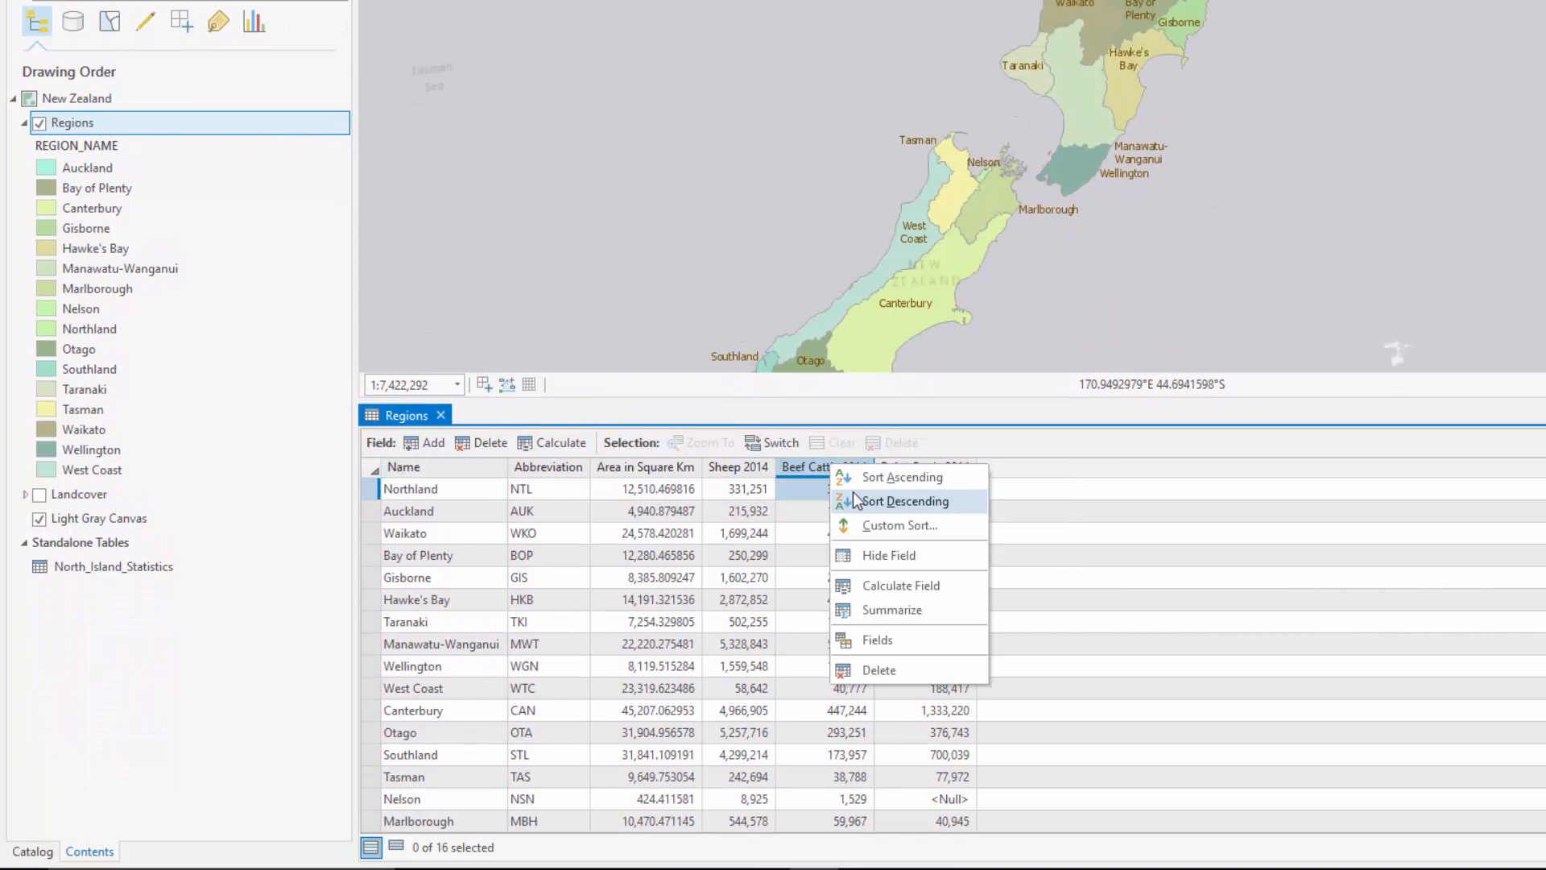
{"action": "left_click", "coordinate": [904, 501]}
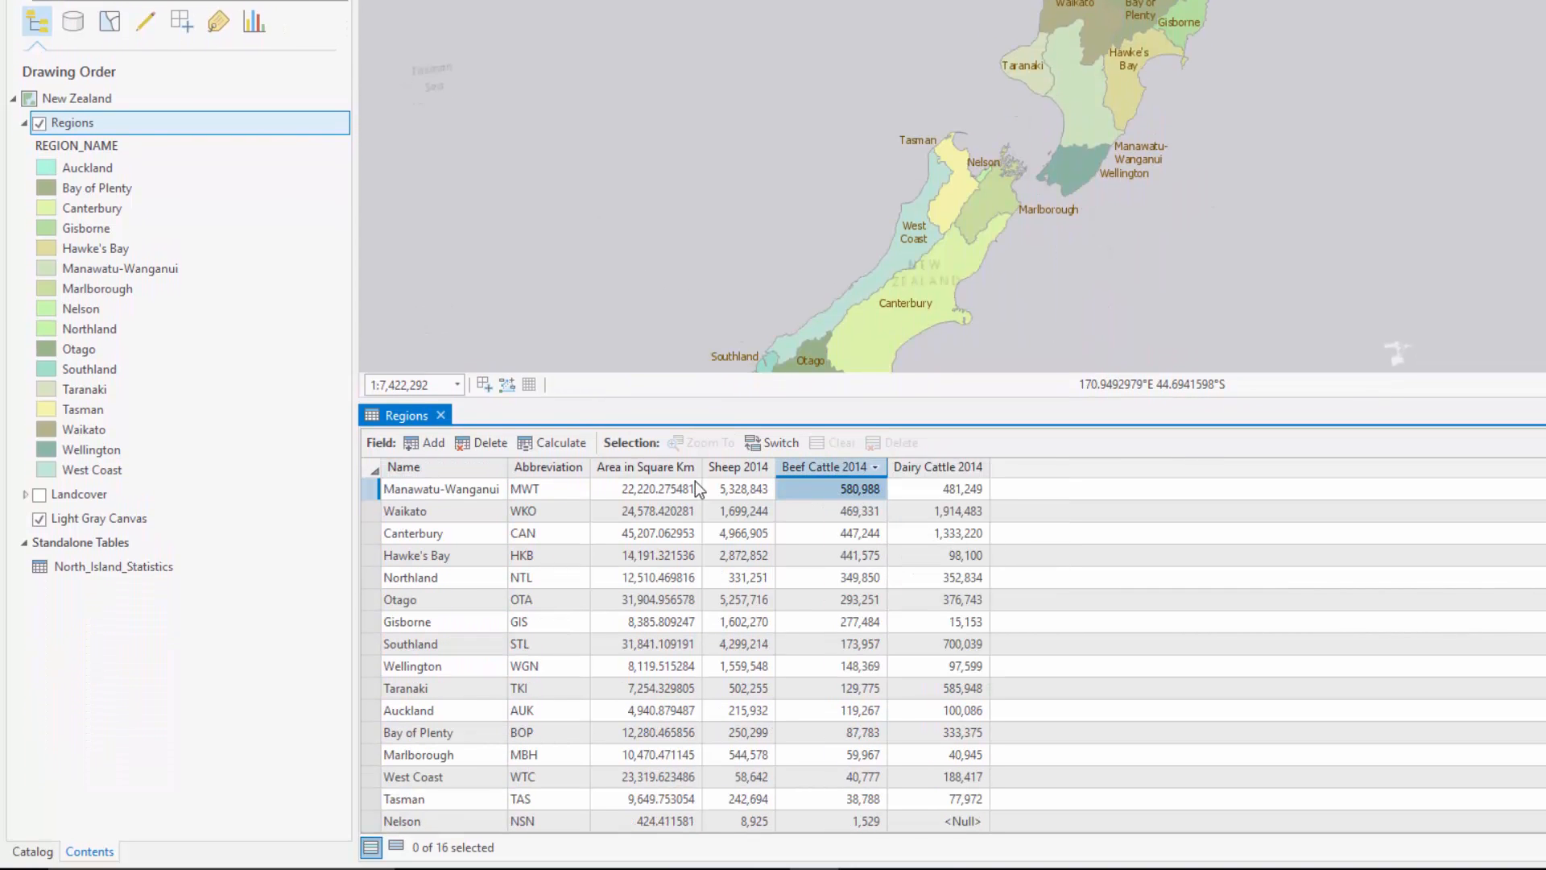
{"action": "left_click", "coordinate": [442, 488]}
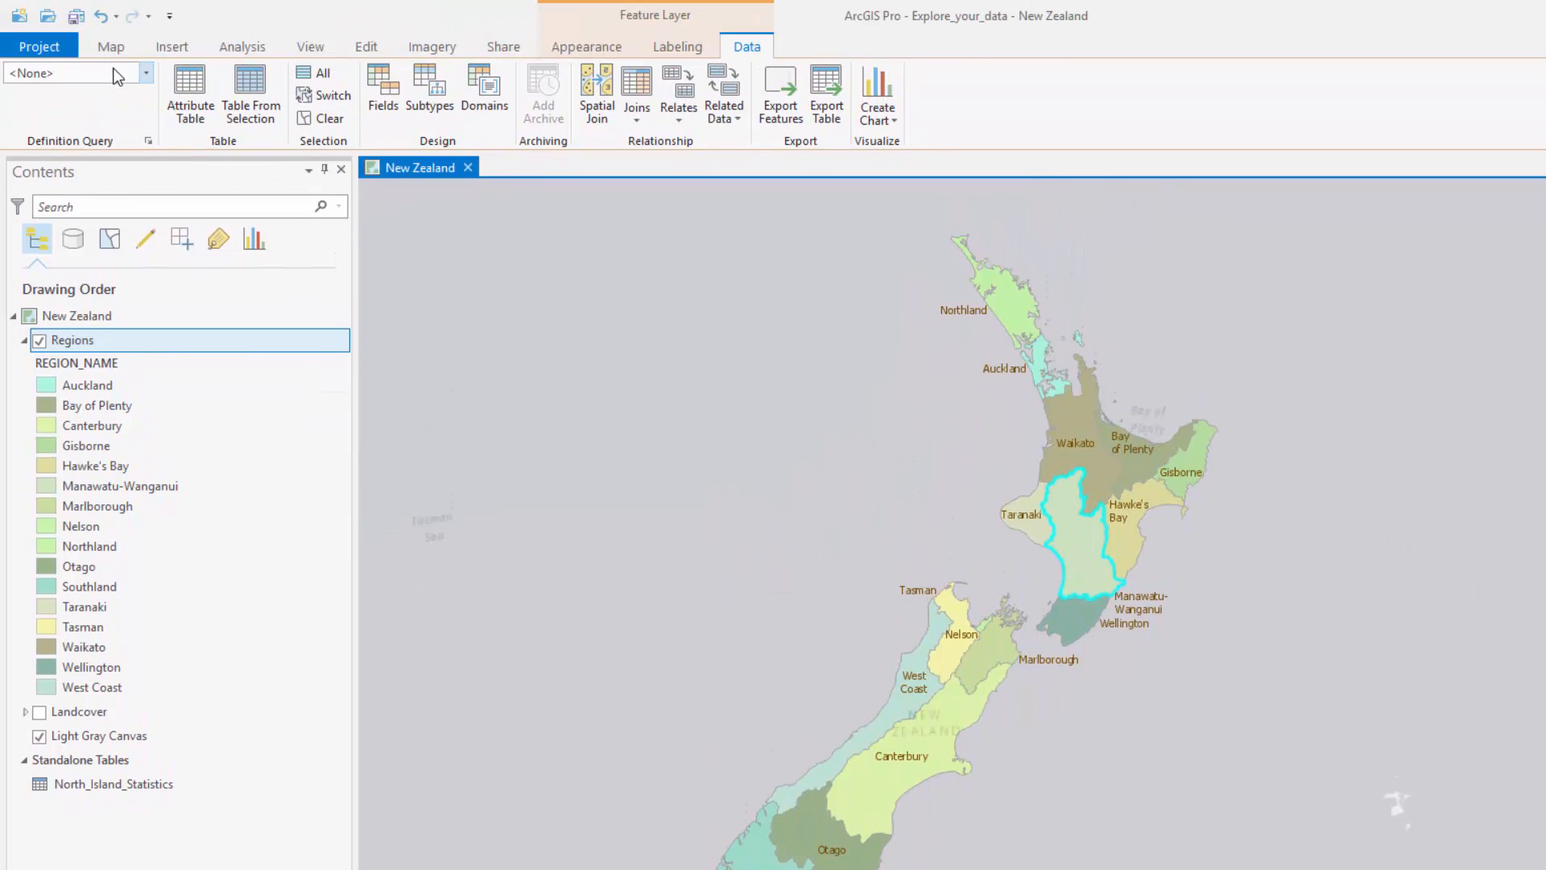
Clear the selection, select South Island regions and review their attributes, including West Coast.
{"action": "left_click", "coordinate": [109, 46]}
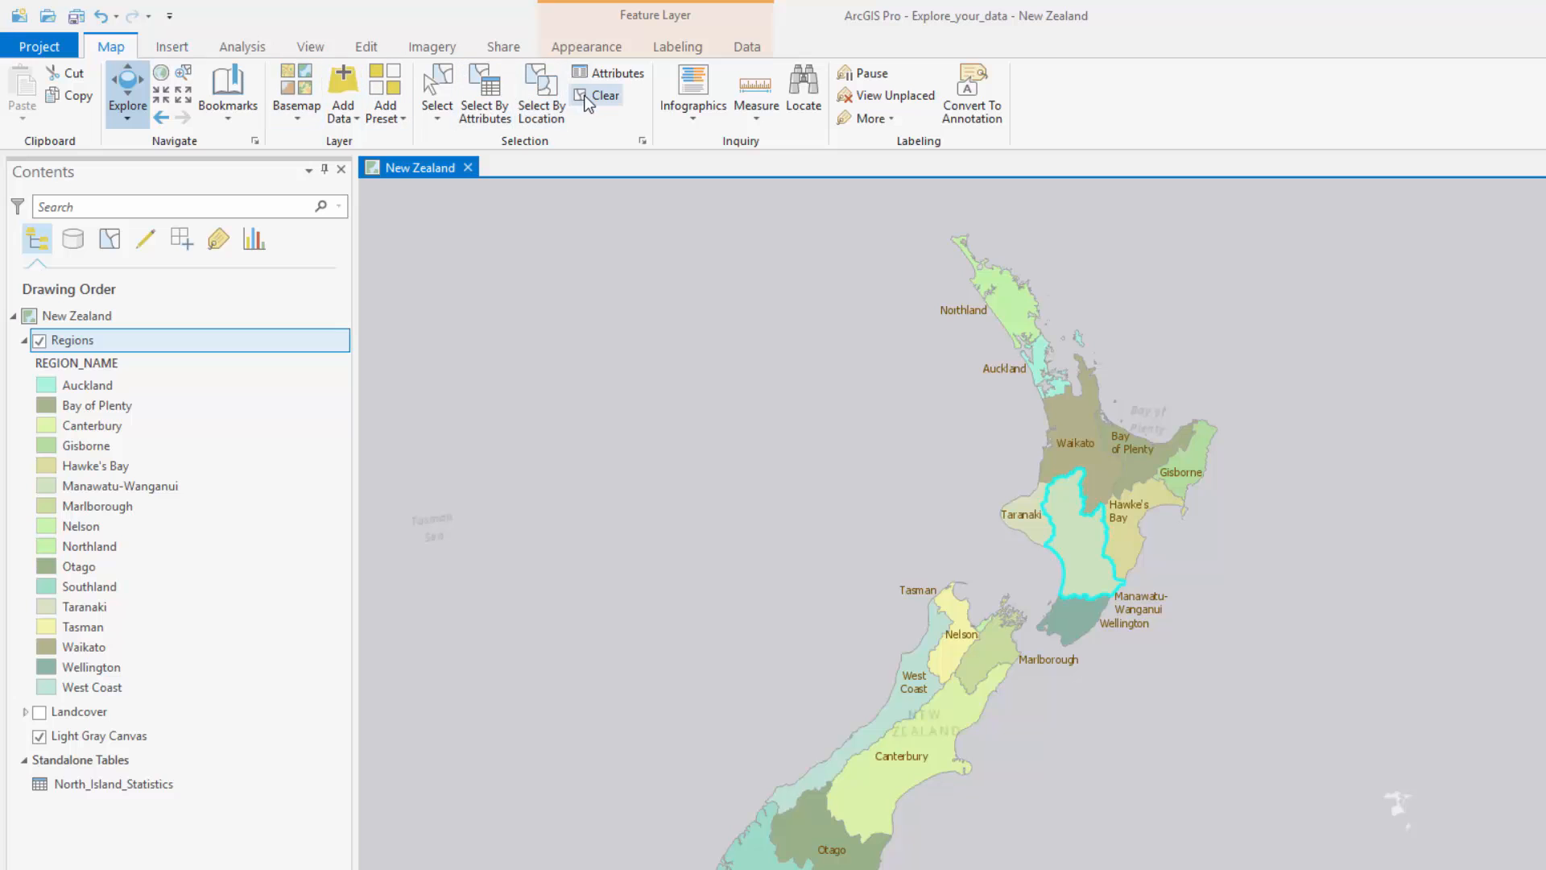
{"action": "left_click", "coordinate": [436, 94]}
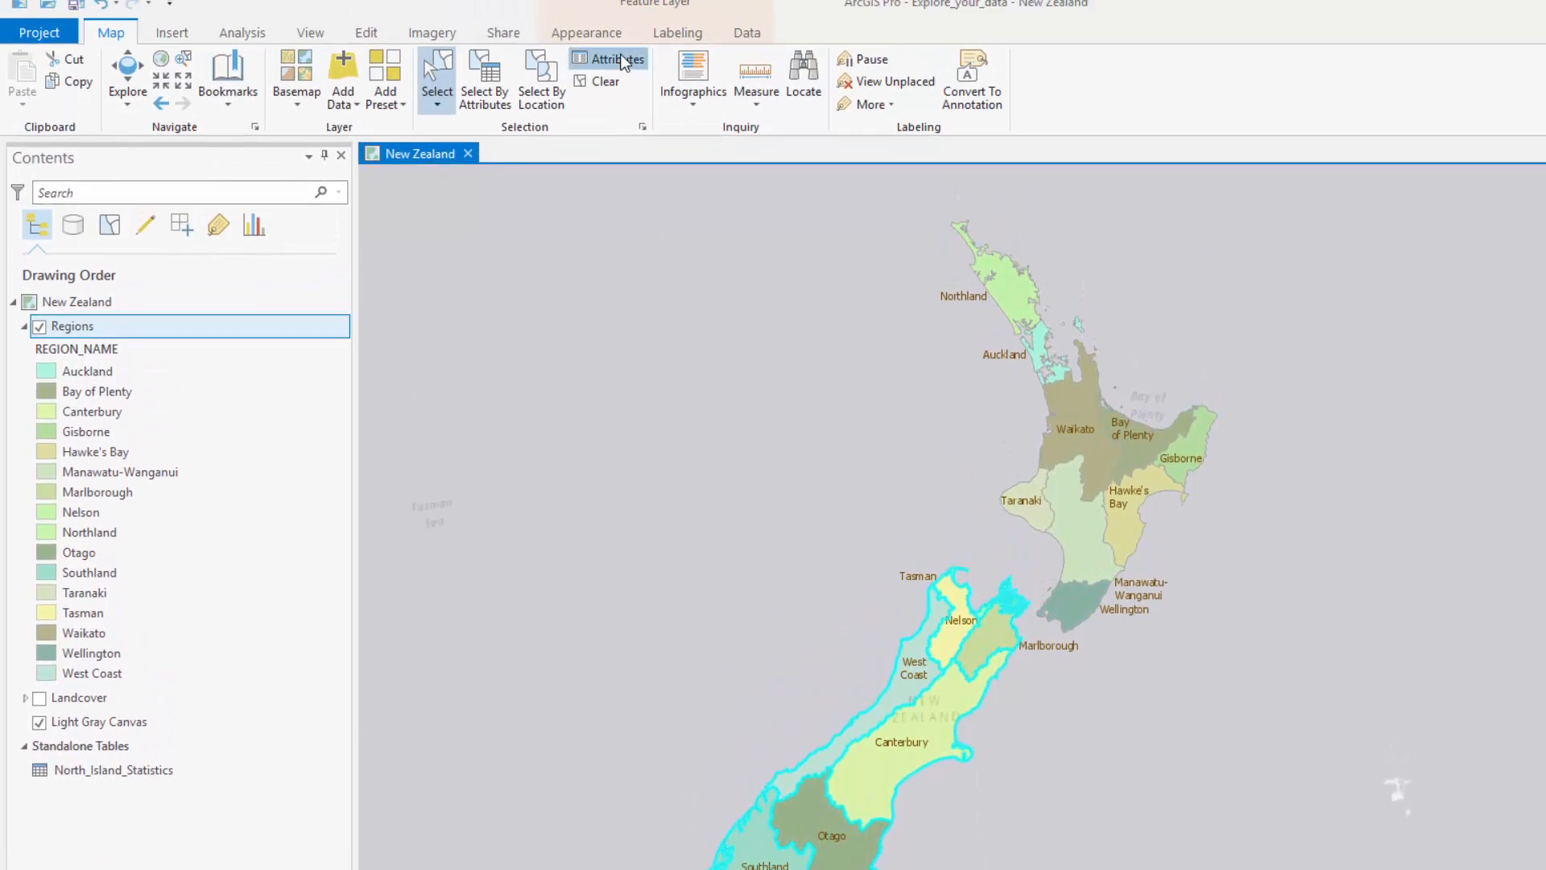
{"action": "left_click", "coordinate": [609, 60]}
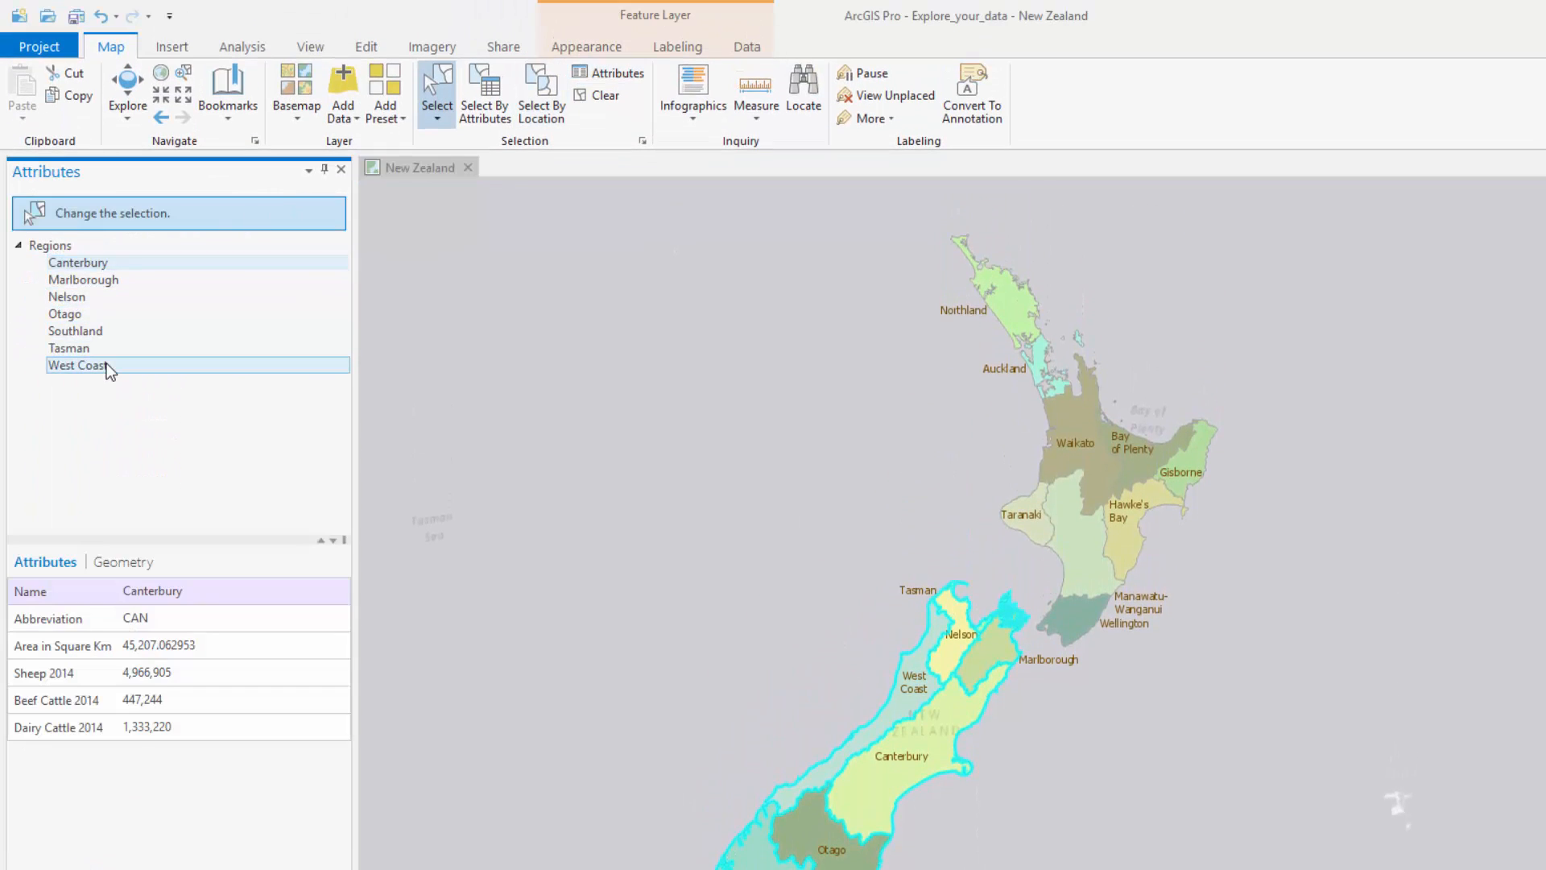
{"action": "left_click", "coordinate": [78, 366]}
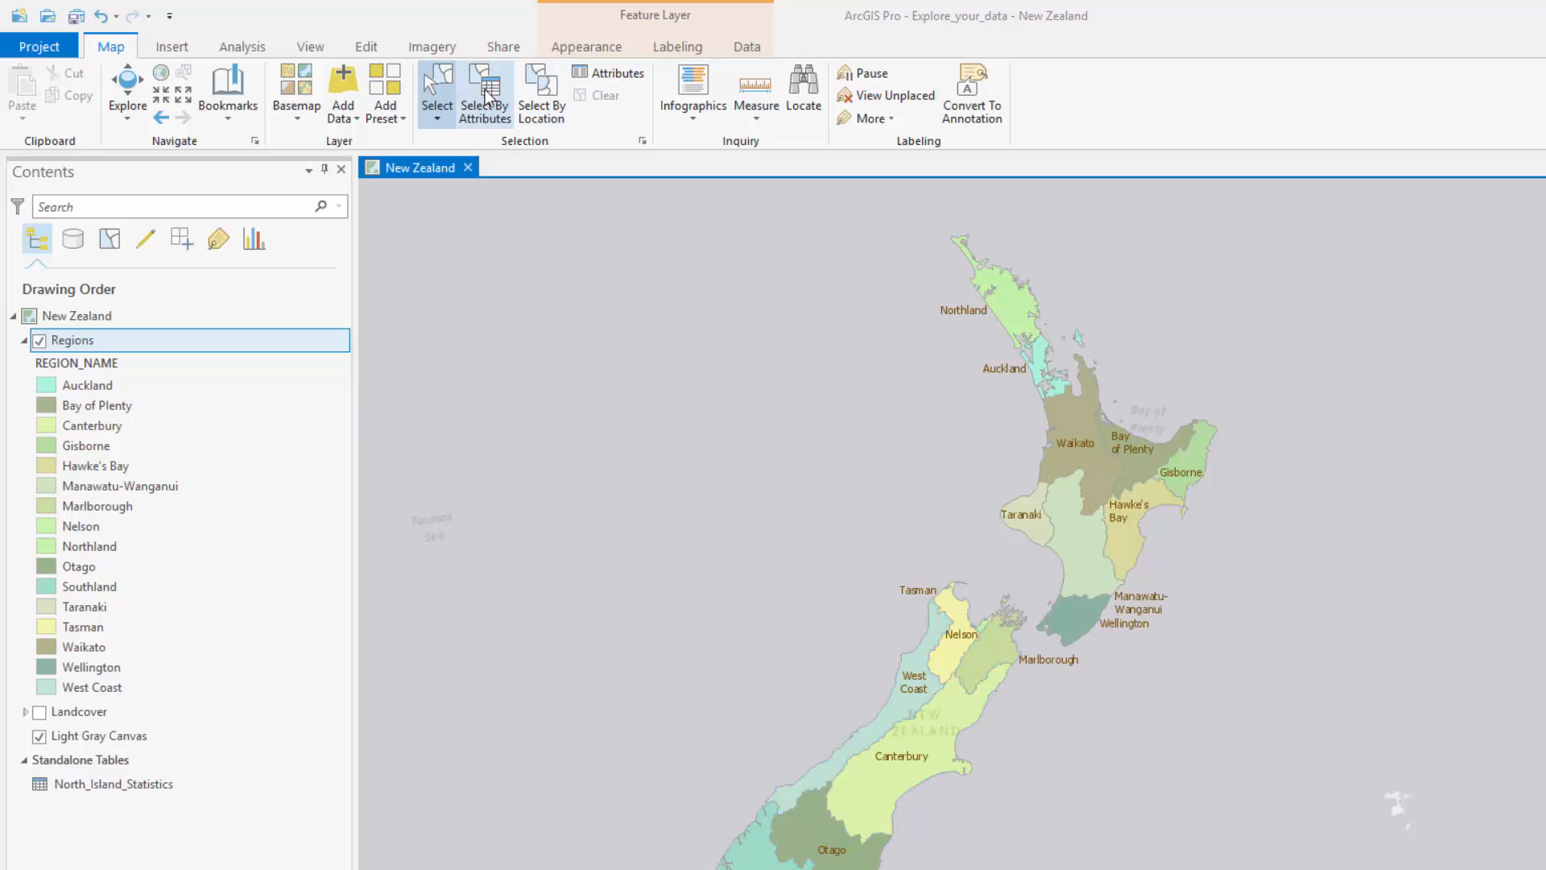
Build a Select By Attributes clause Sheep 2014 >= 1000000 on Regions.
{"action": "left_click", "coordinate": [484, 93]}
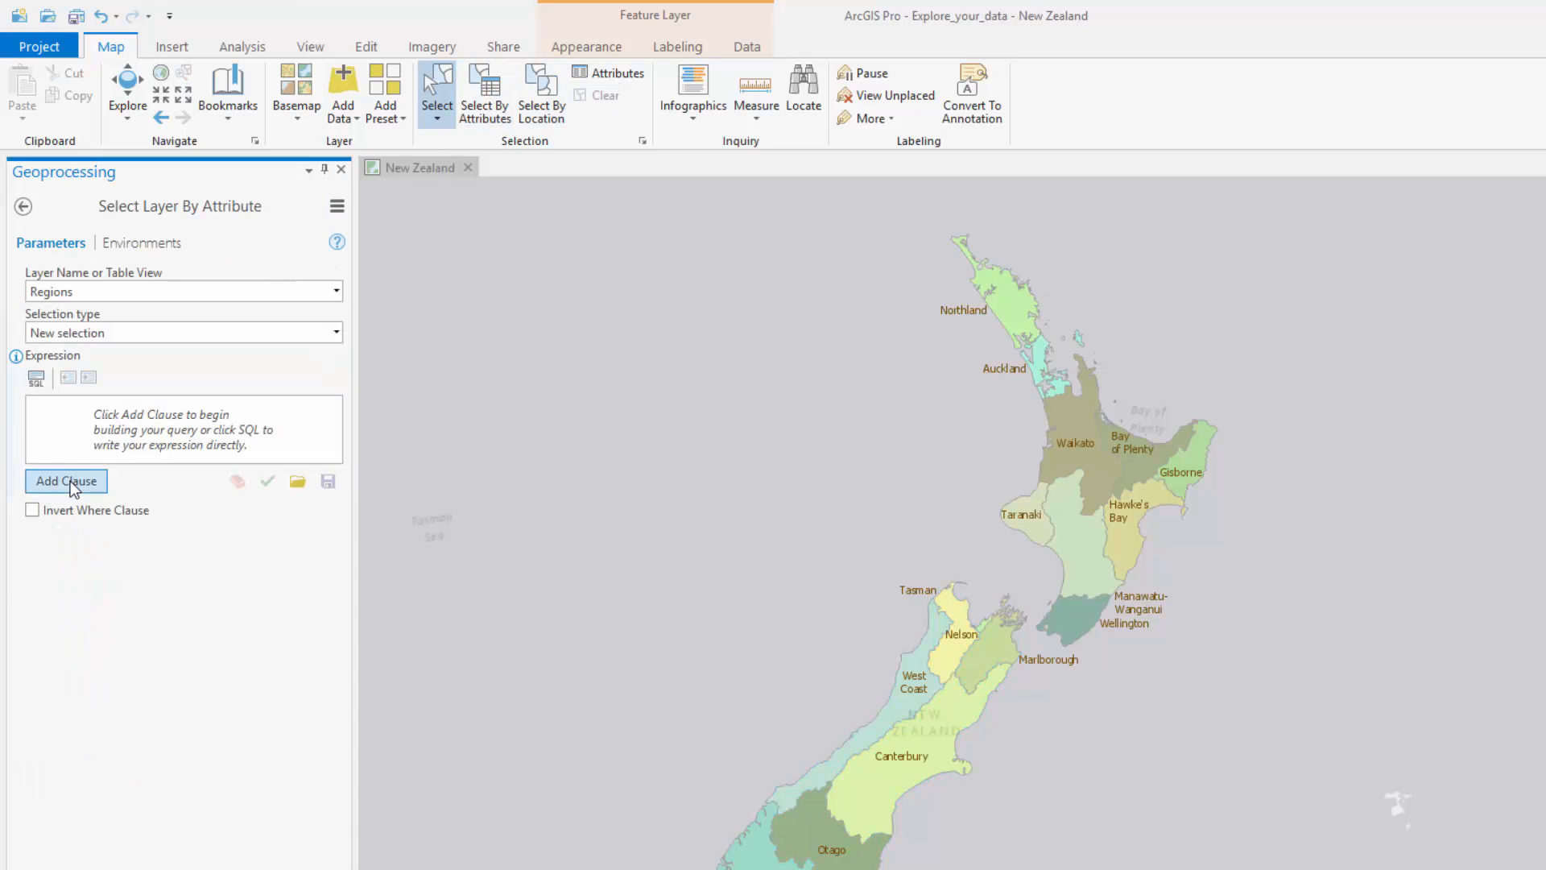
{"action": "left_click", "coordinate": [65, 480]}
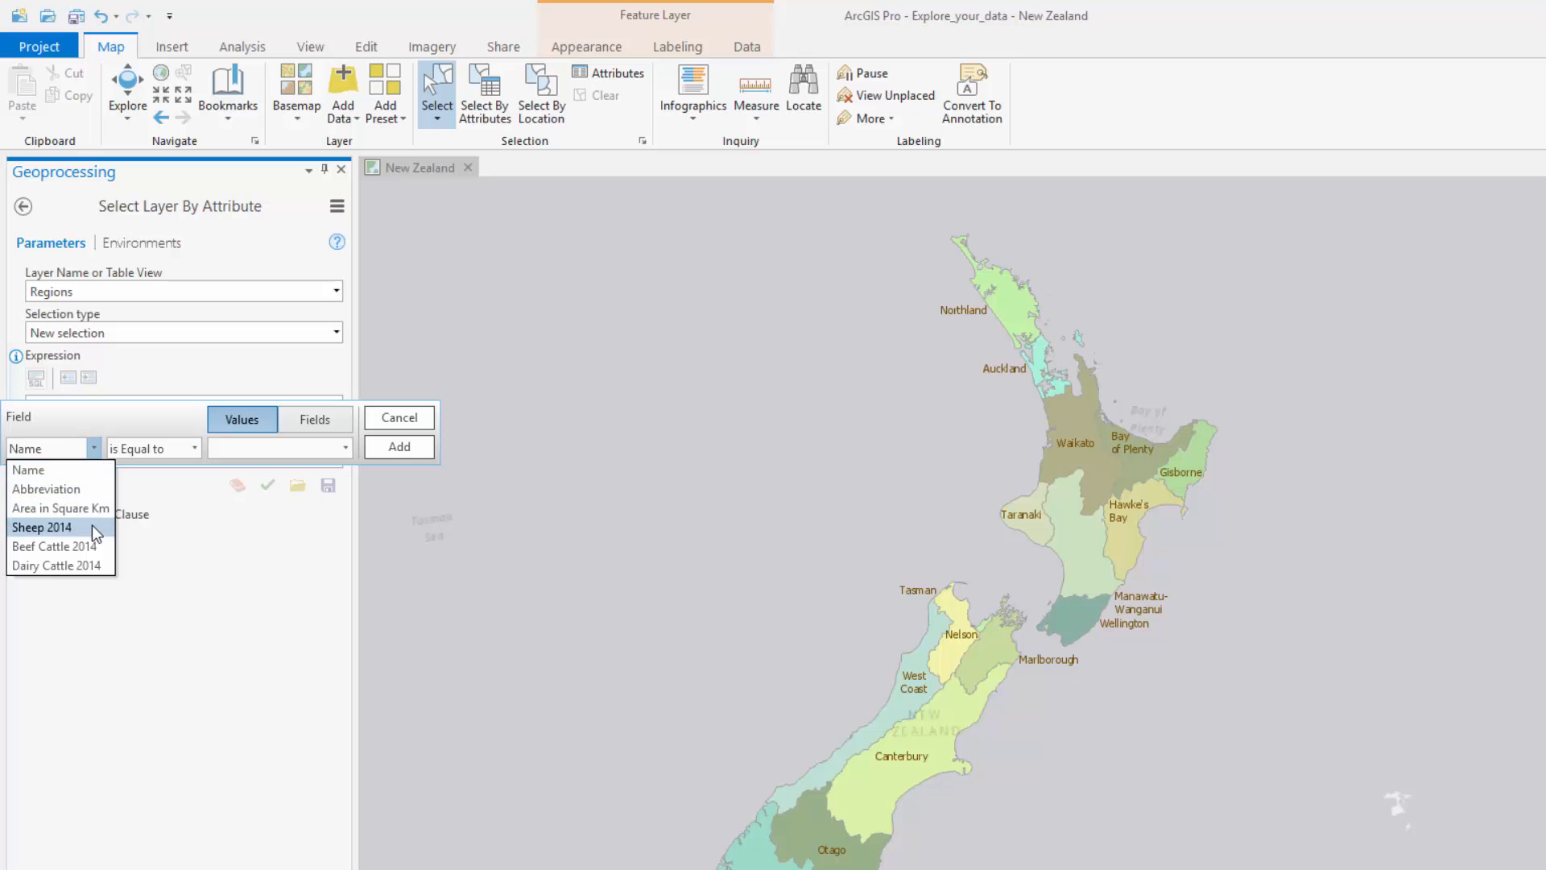
{"action": "left_click", "coordinate": [40, 528]}
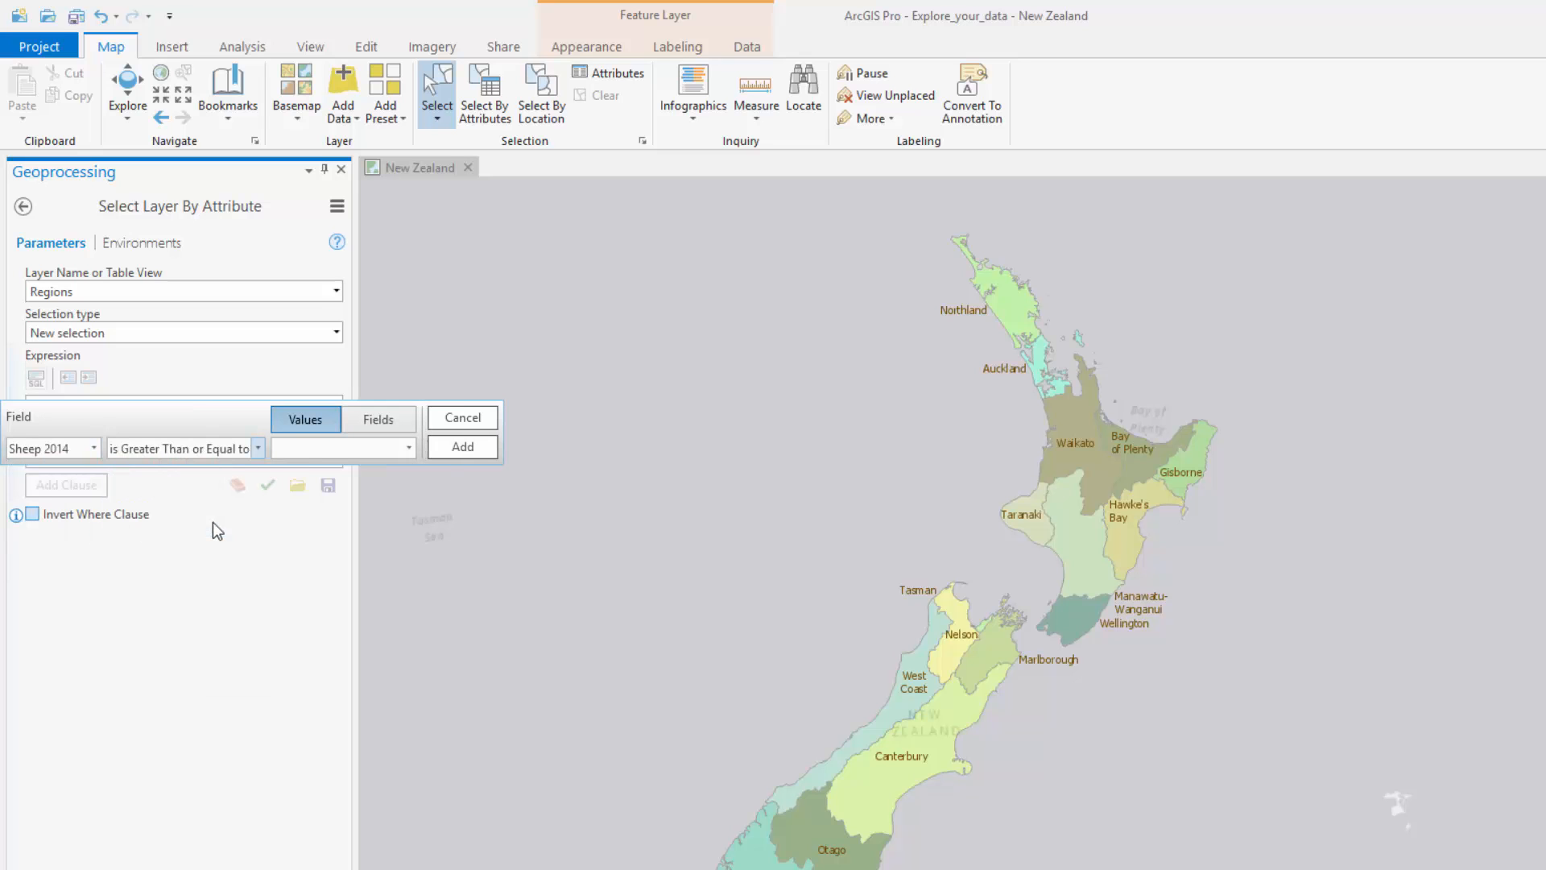
{"action": "type", "text": "1000000"}
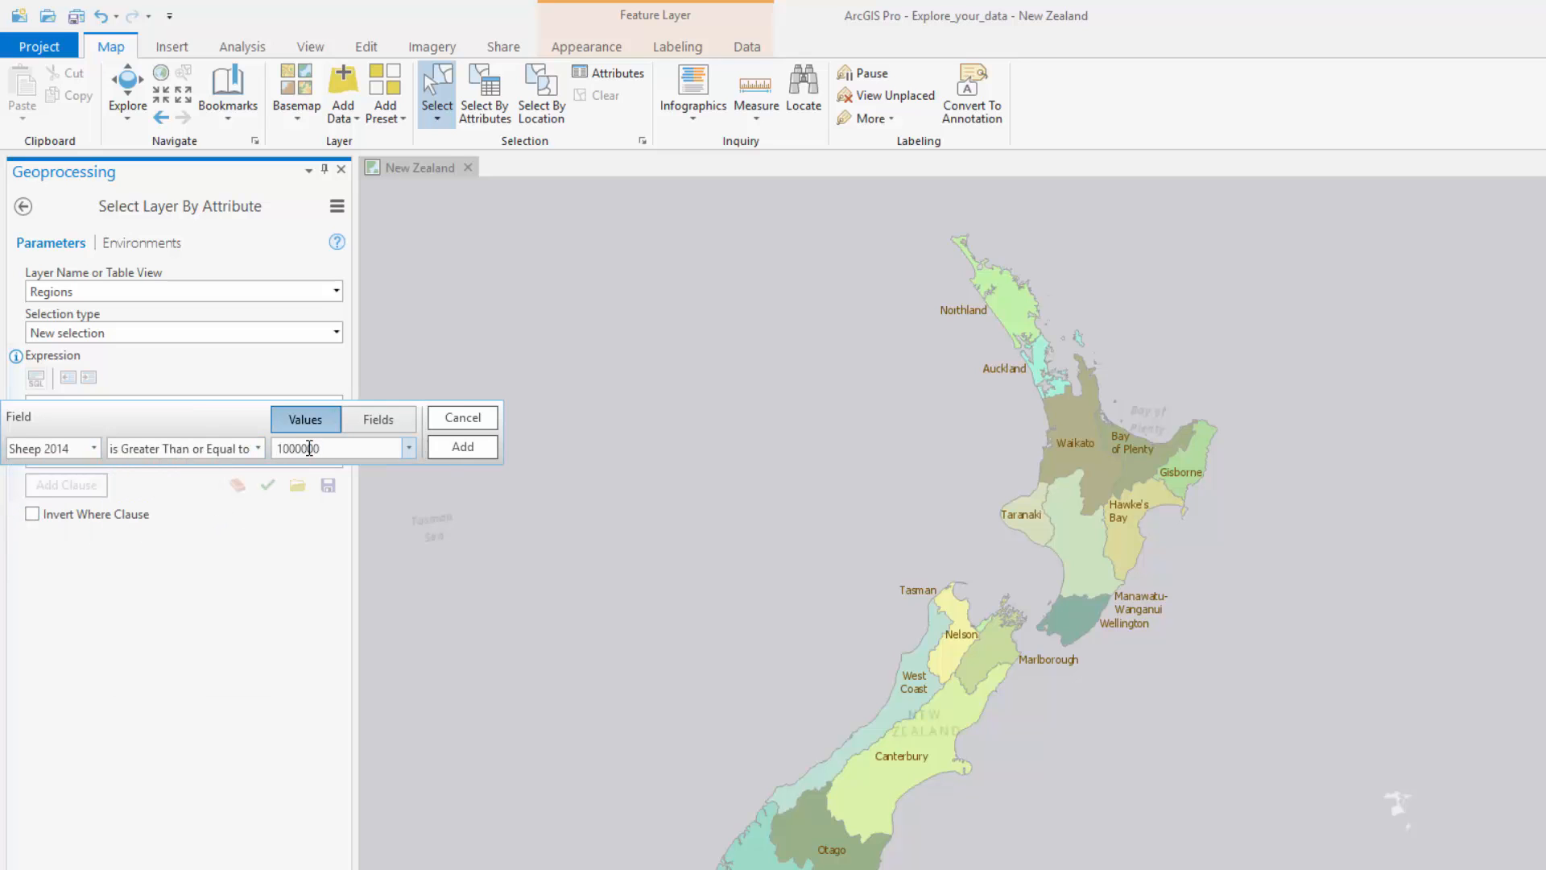
{"action": "left_click", "coordinate": [462, 446]}
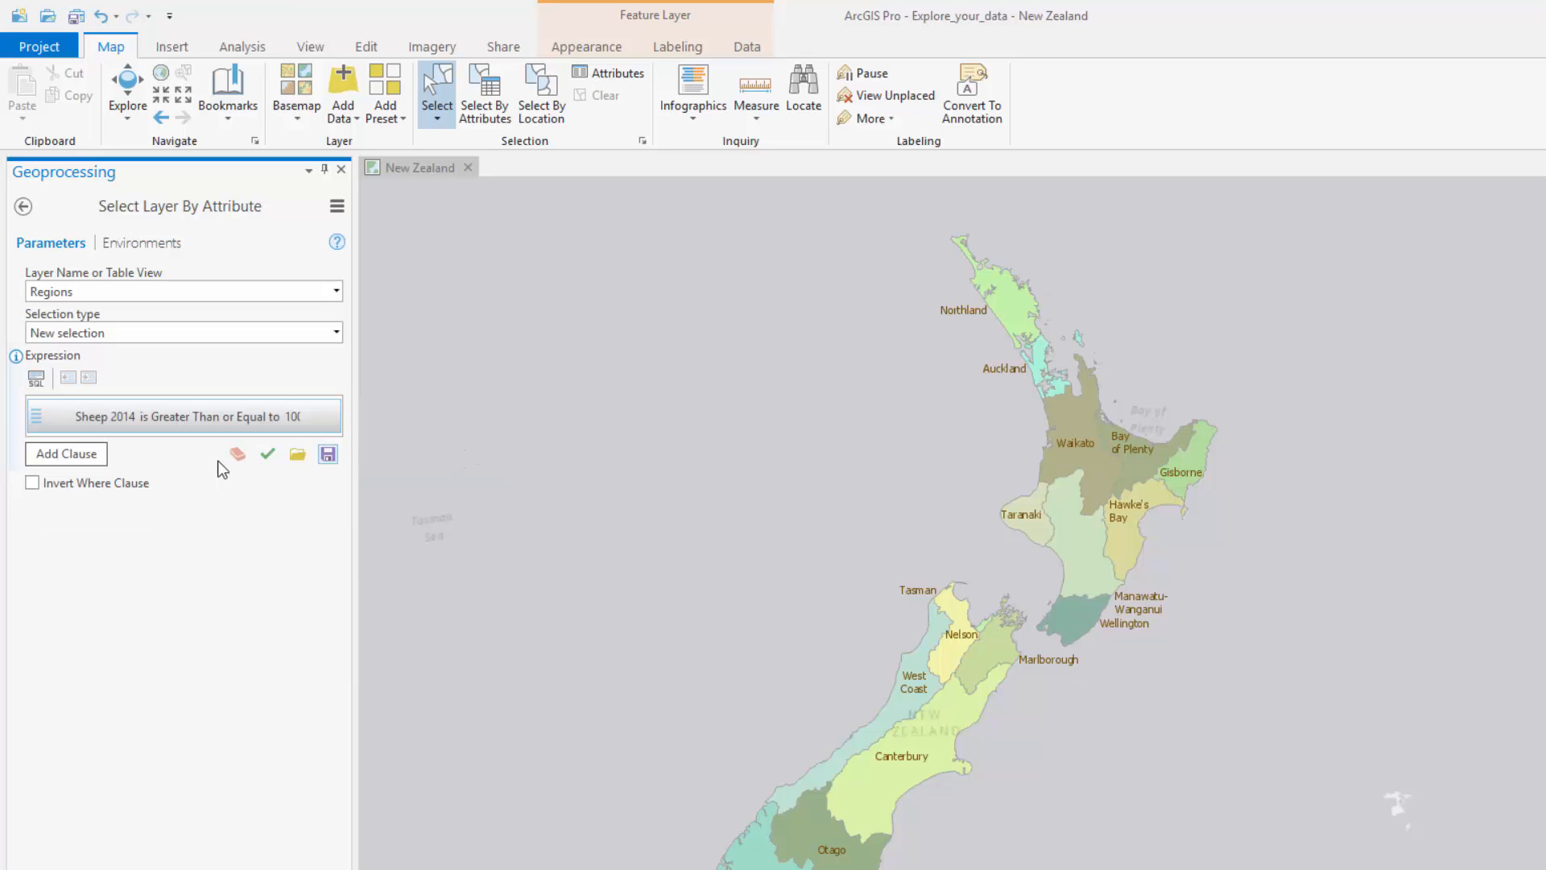
Add the clause Beef Cattle 2014 >= 500000, validate the expression and run the query.
{"action": "left_click", "coordinate": [64, 454]}
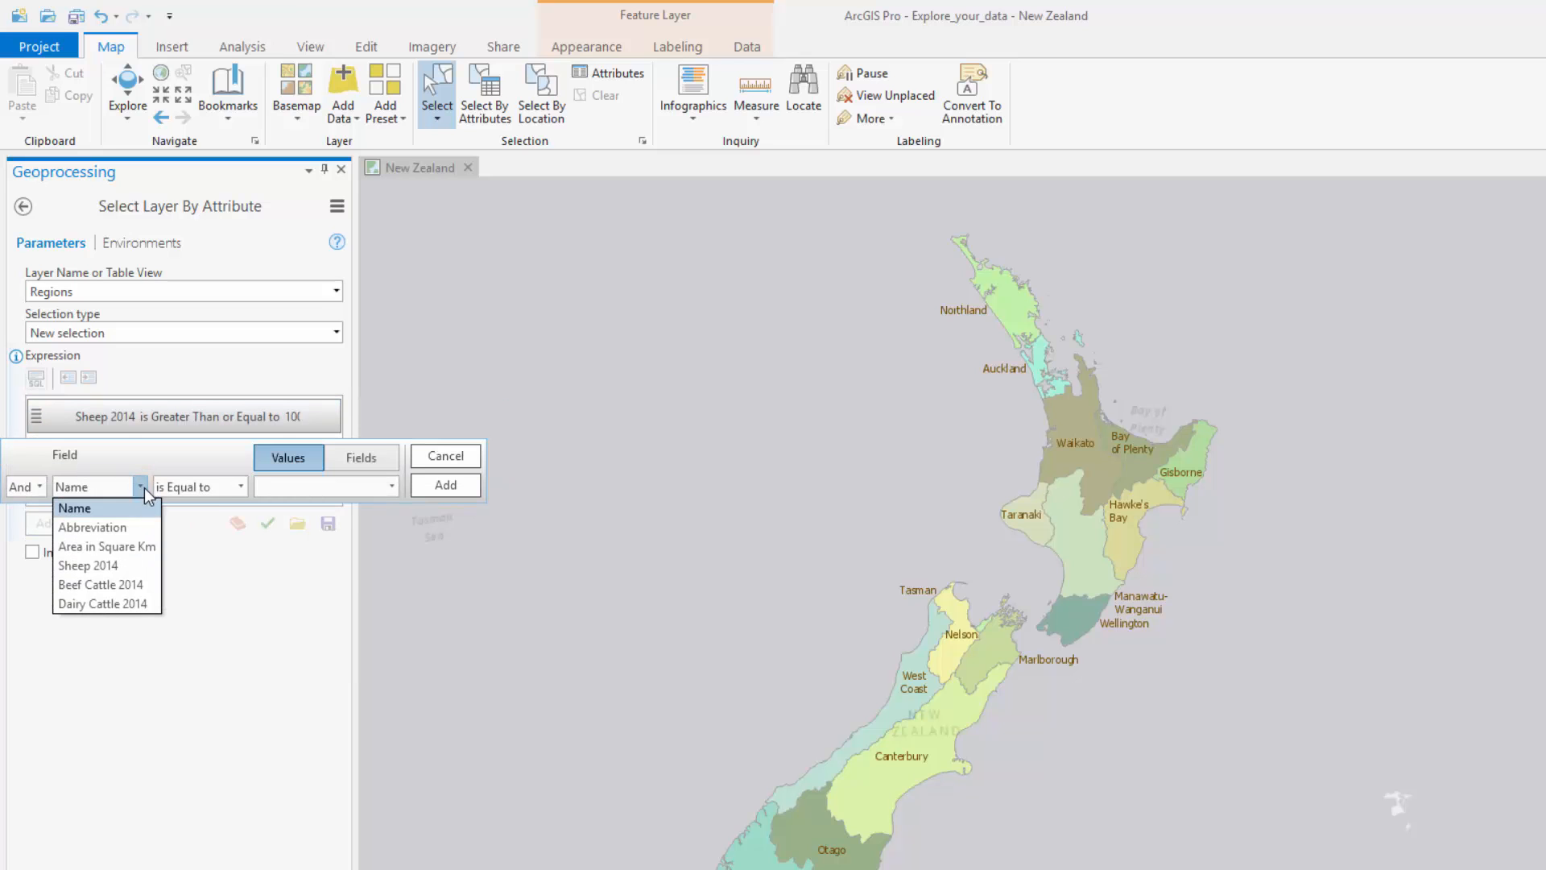
{"action": "left_click", "coordinate": [100, 583]}
{"action": "type", "text": "500000"}
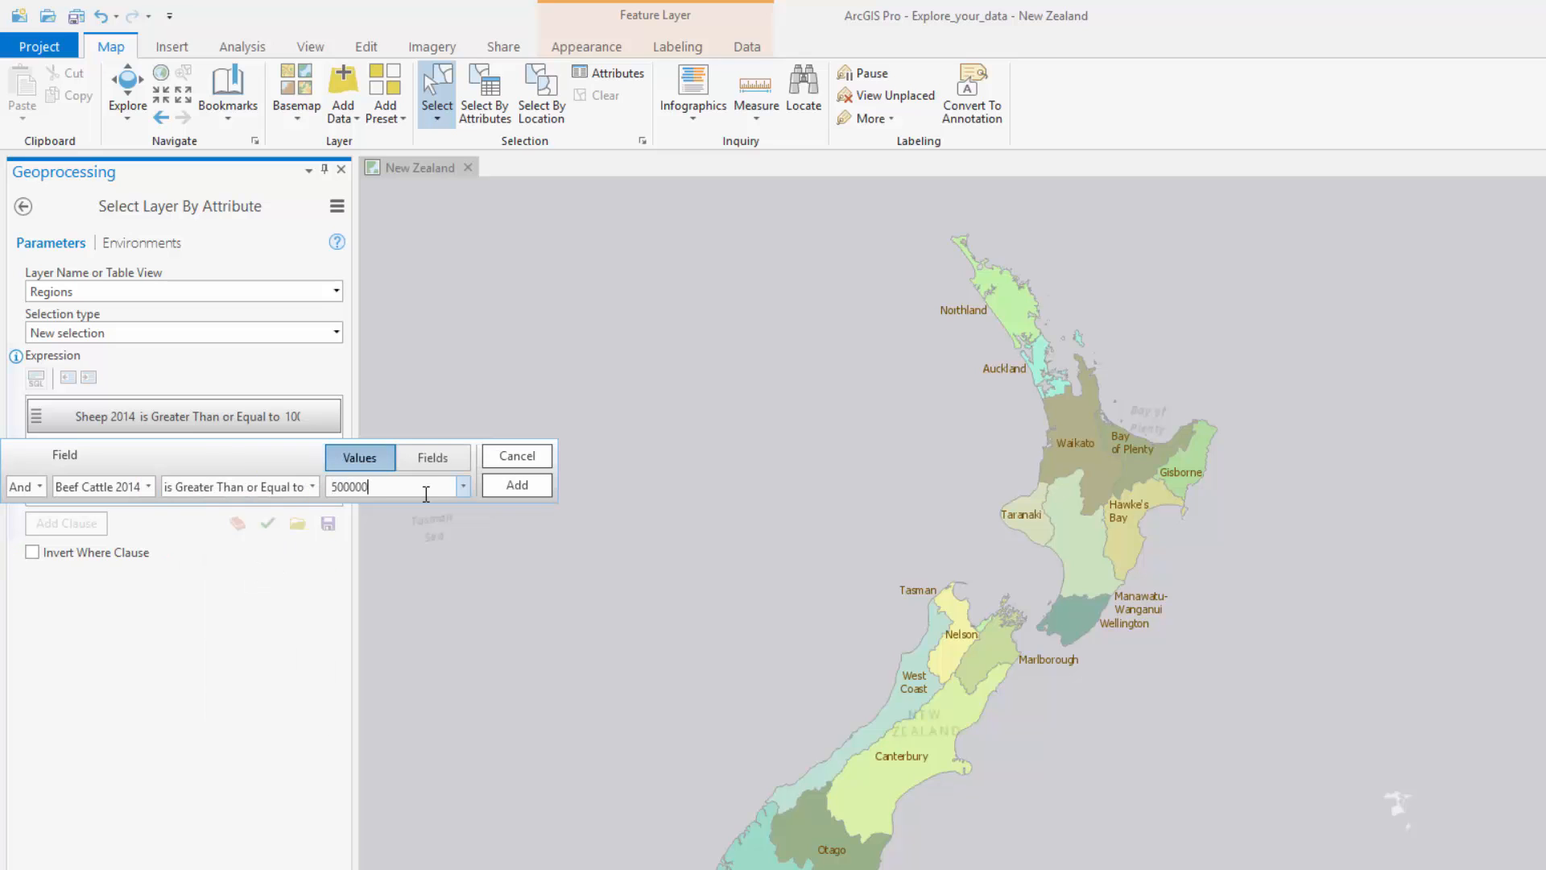
{"action": "left_click", "coordinate": [515, 485]}
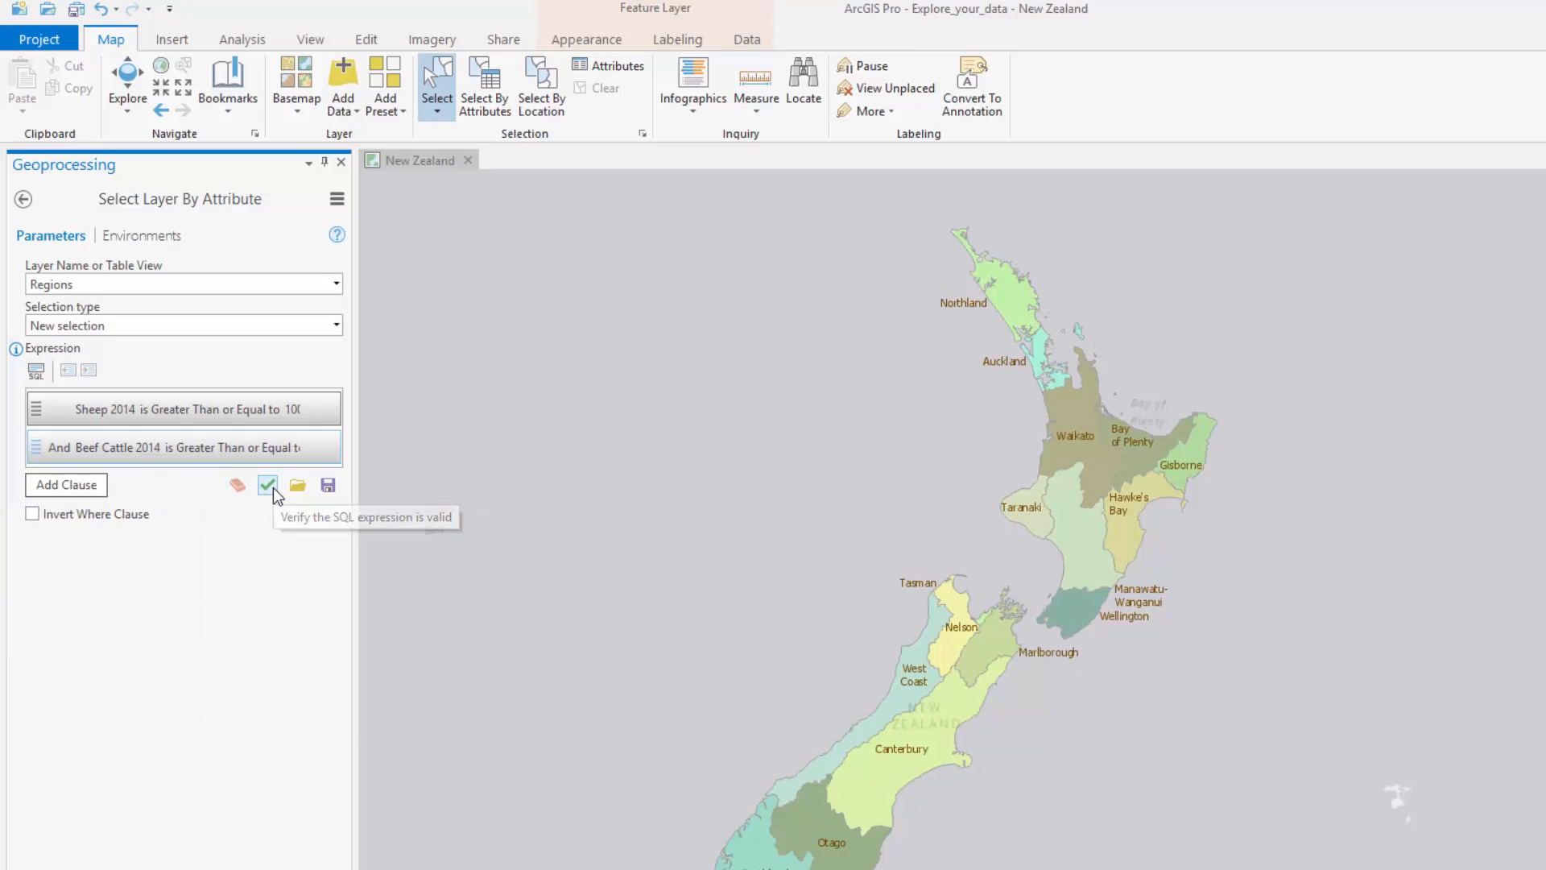
{"action": "left_click", "coordinate": [268, 485]}
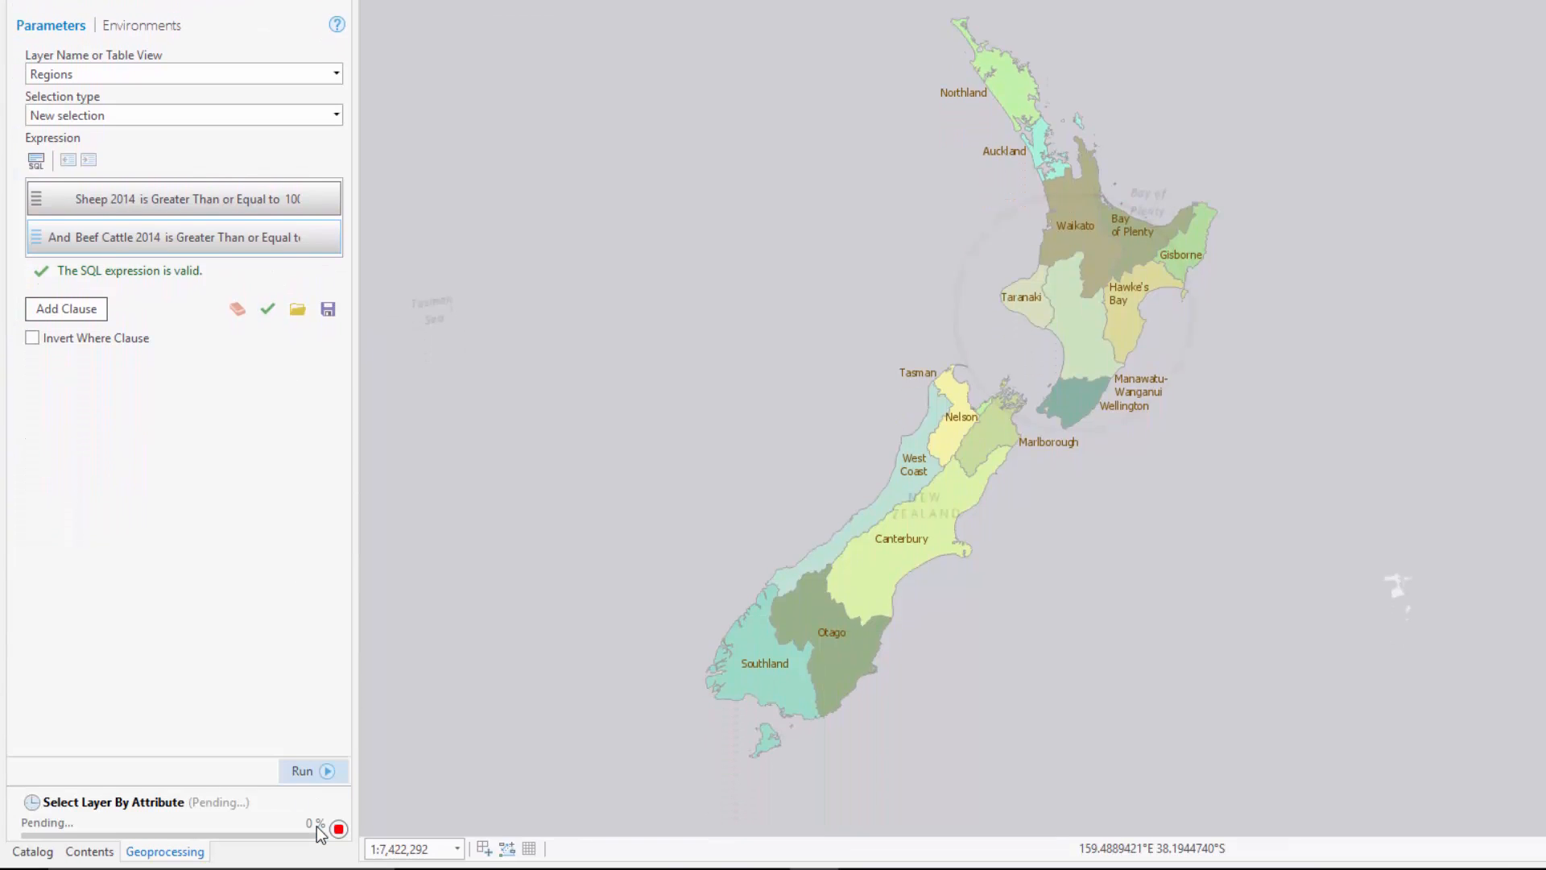
{"action": "left_click", "coordinate": [301, 770]}
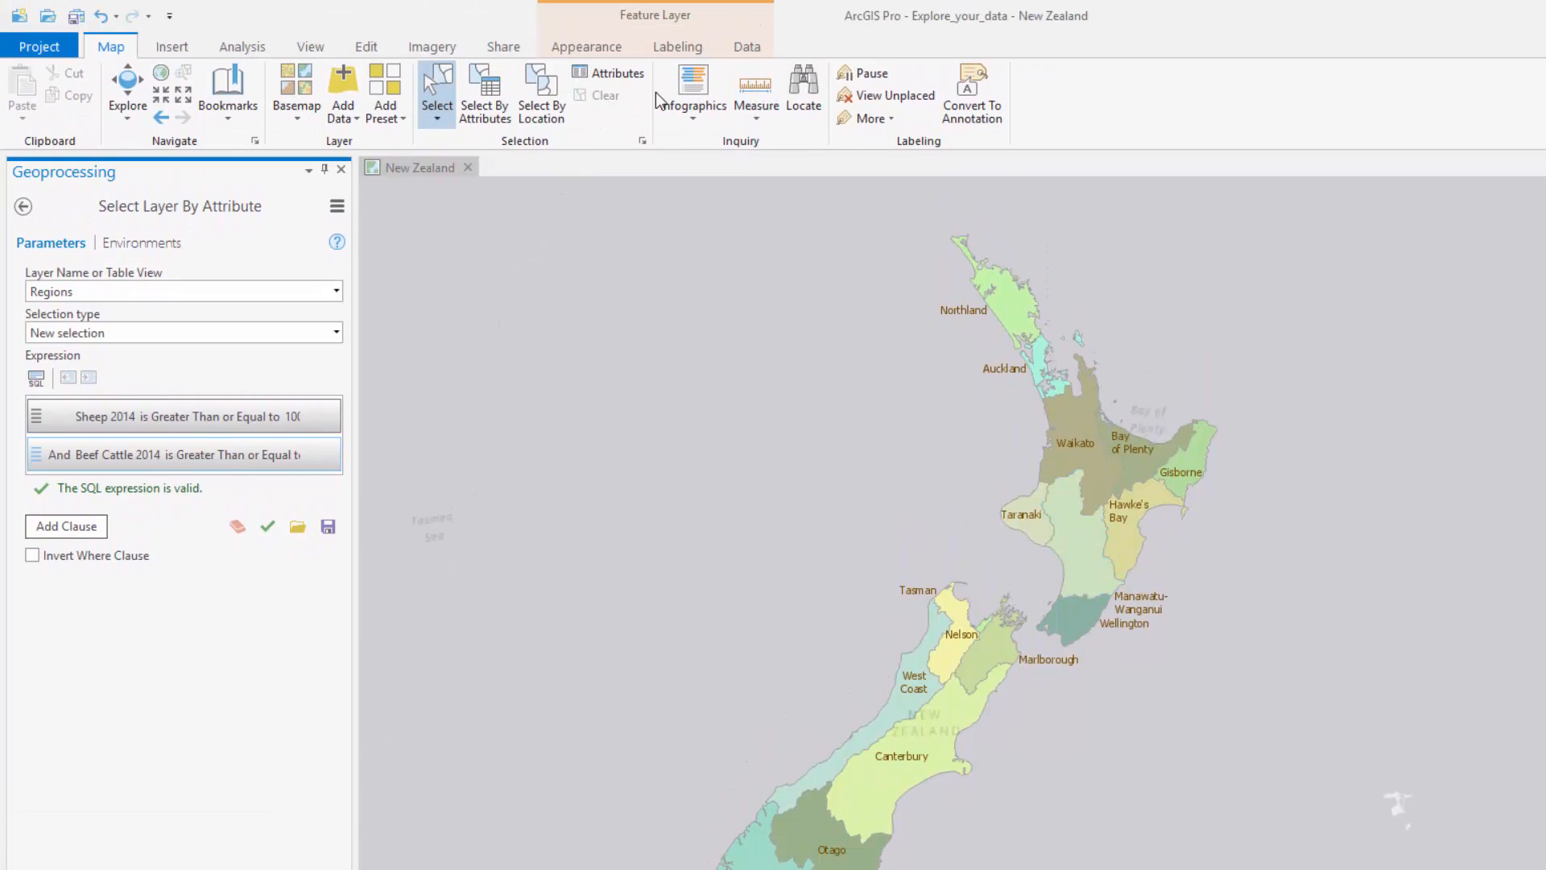
Create a bar chart of Regions with Name categories and summed Sheep 2014, bars sorted.
{"action": "left_click", "coordinate": [746, 47]}
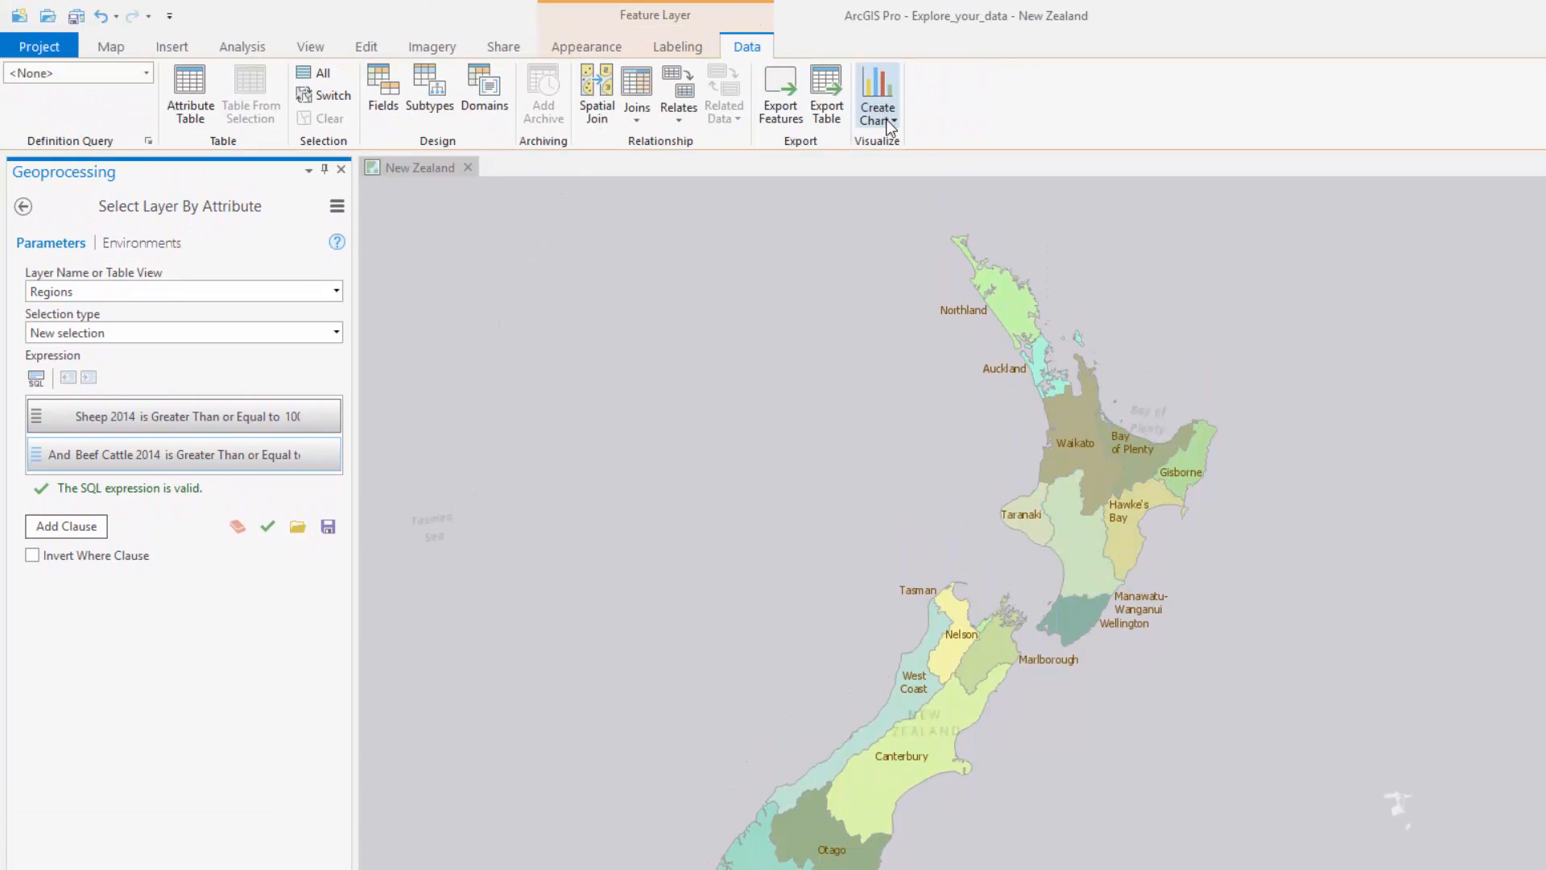
{"action": "left_click", "coordinate": [876, 94]}
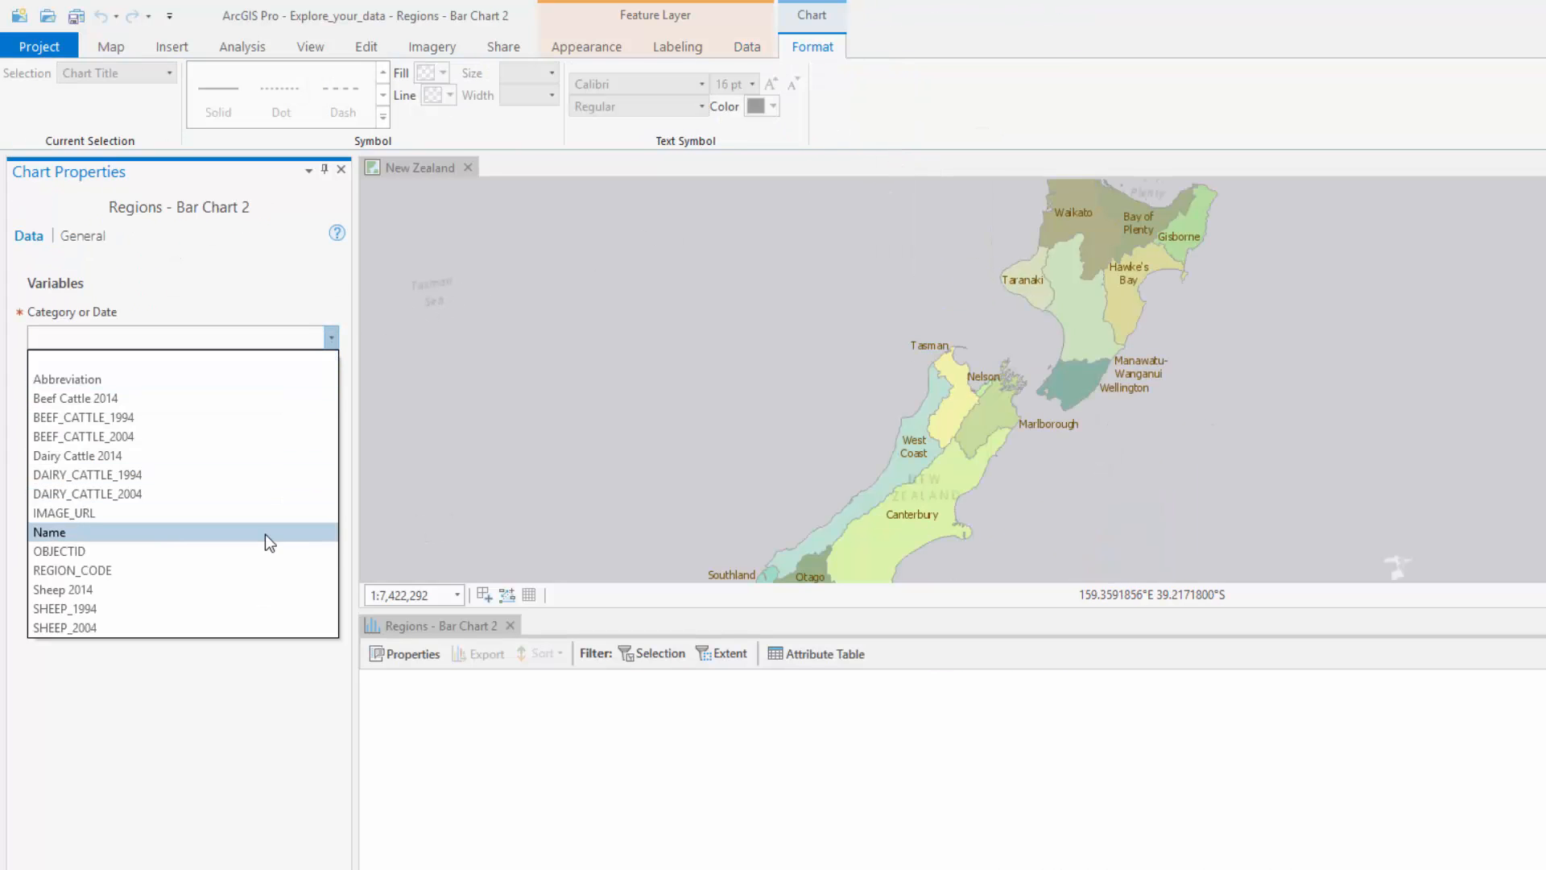
{"action": "left_click", "coordinate": [50, 533]}
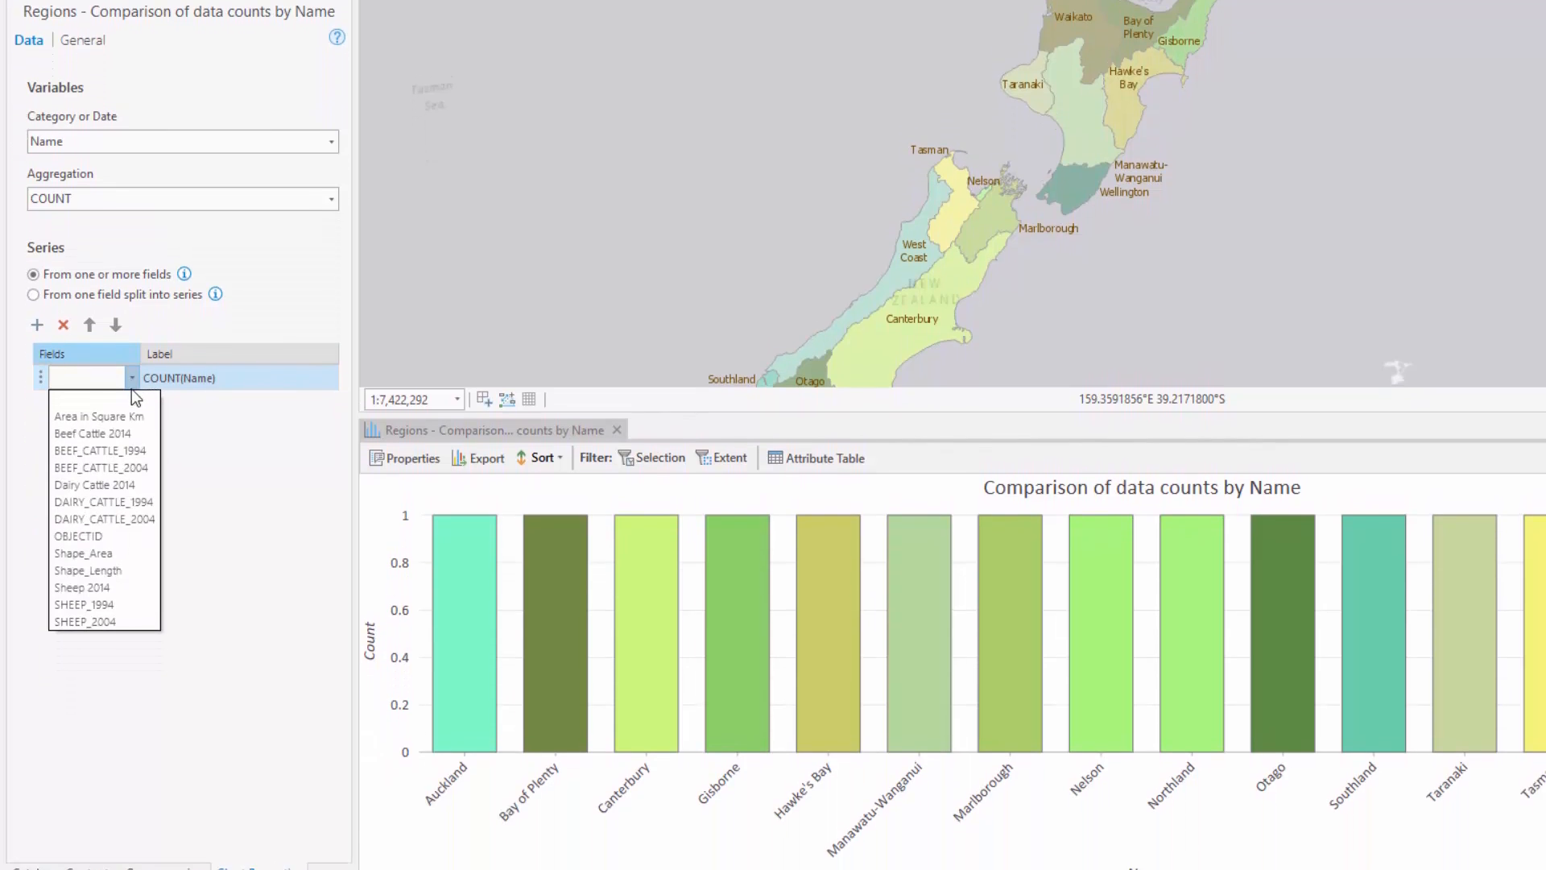
{"action": "left_click", "coordinate": [81, 588]}
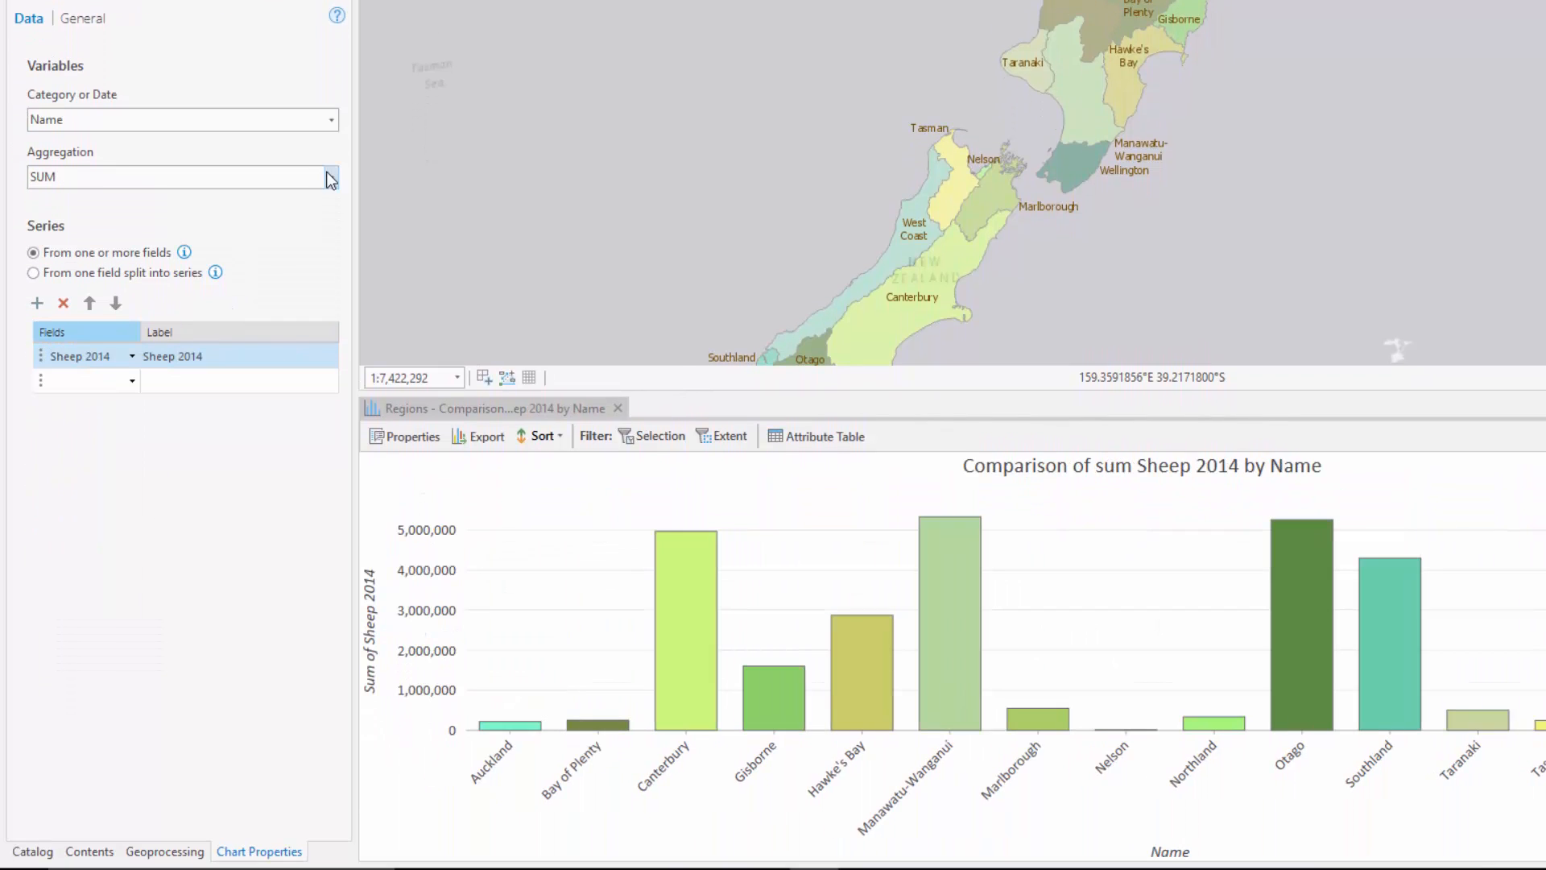
{"action": "mouse_move", "coordinate": [550, 450]}
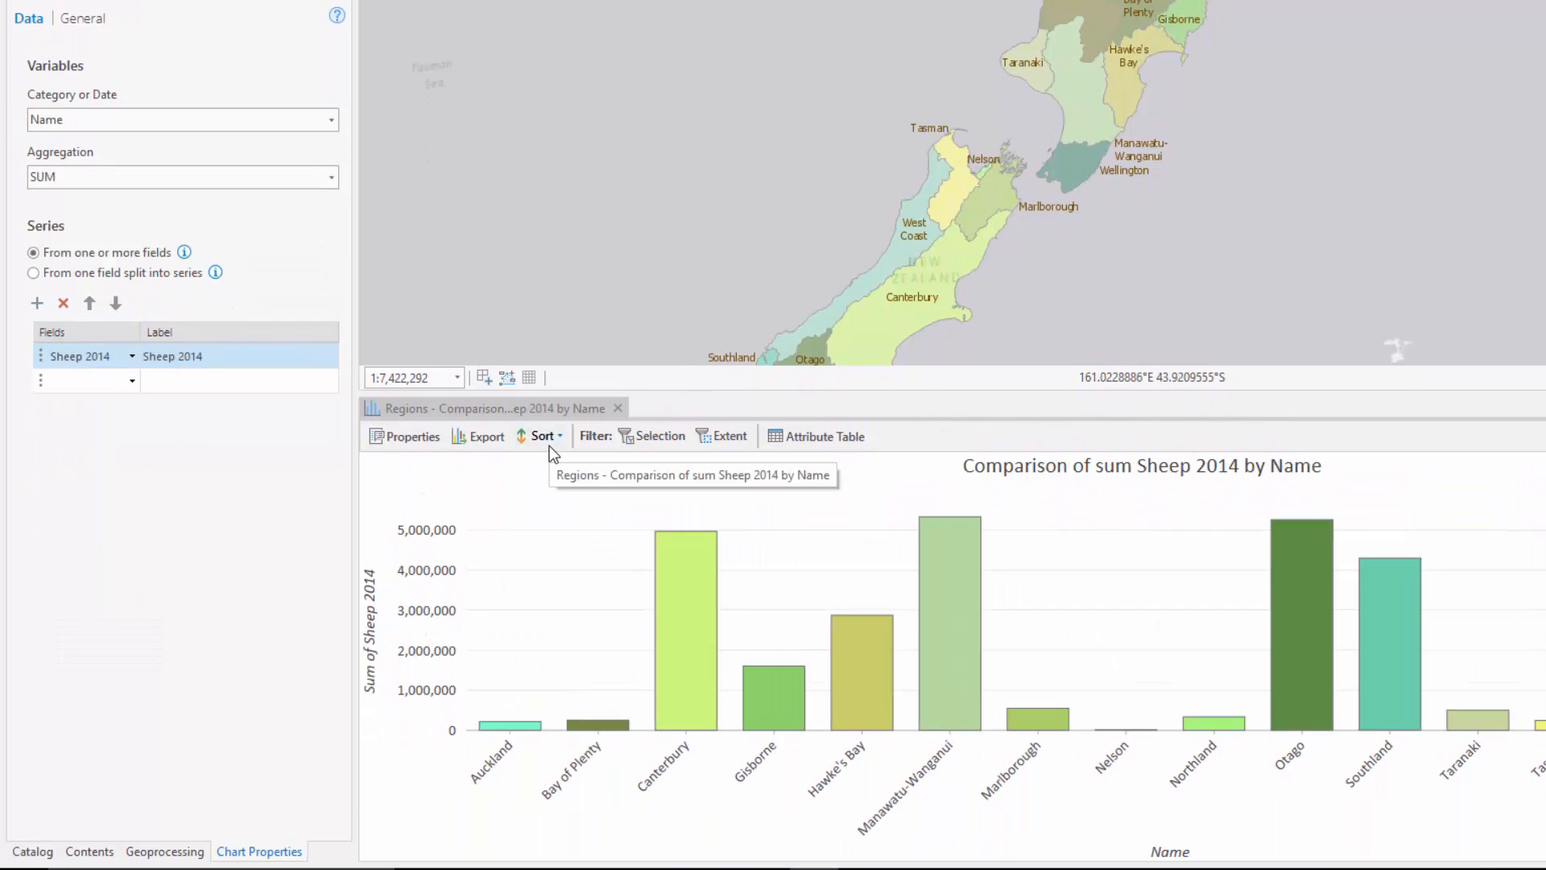
{"action": "left_click", "coordinate": [543, 437]}
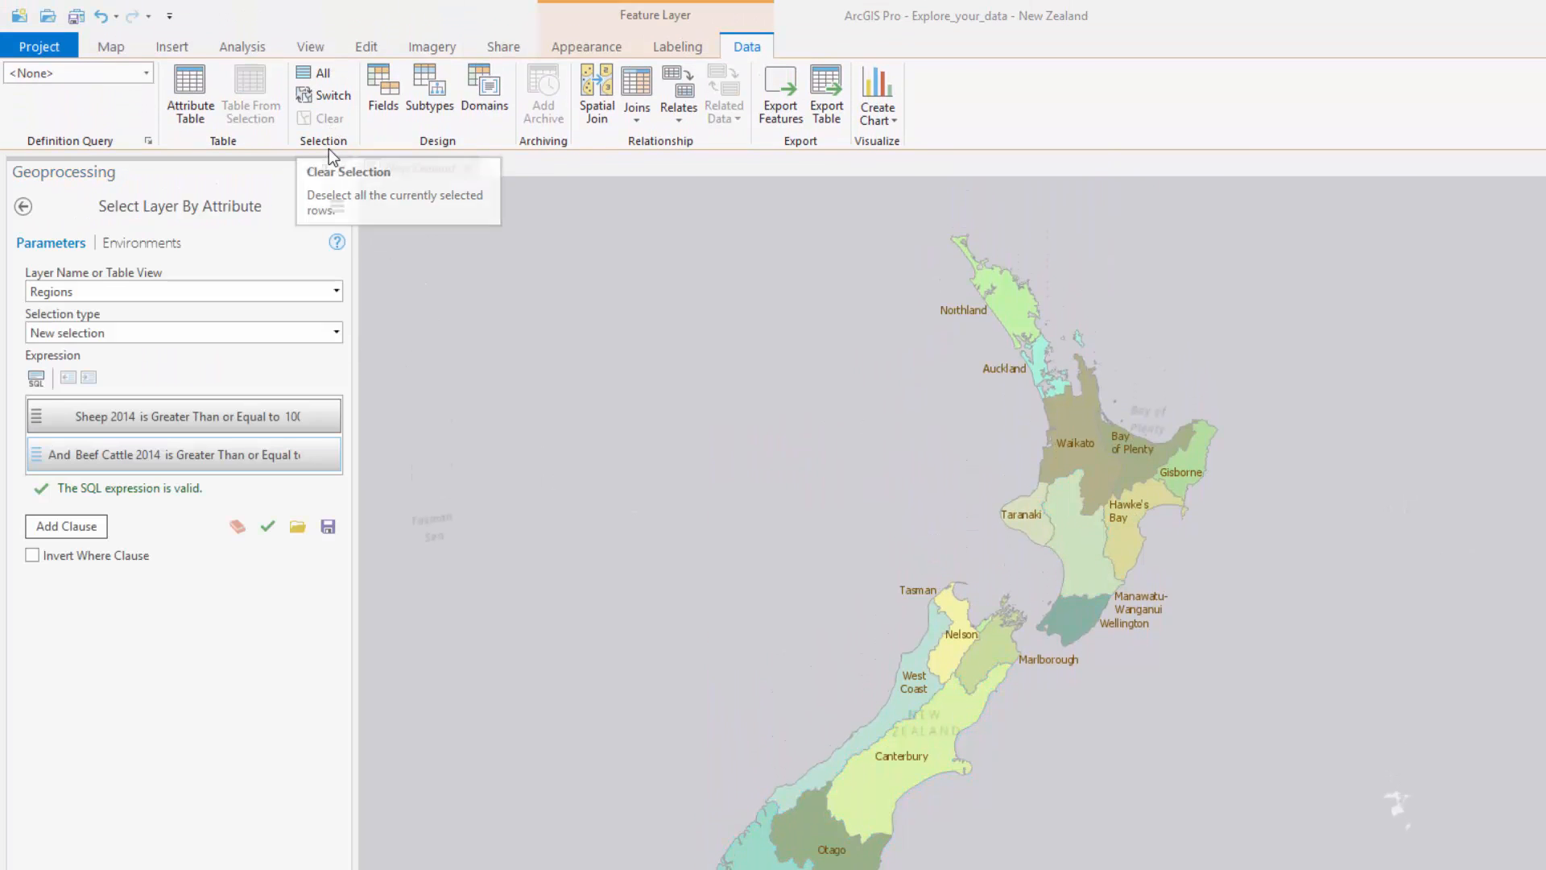
Configure the Regions layer pop-ups to include an image element with the fields.
{"action": "right_click", "coordinate": [69, 340]}
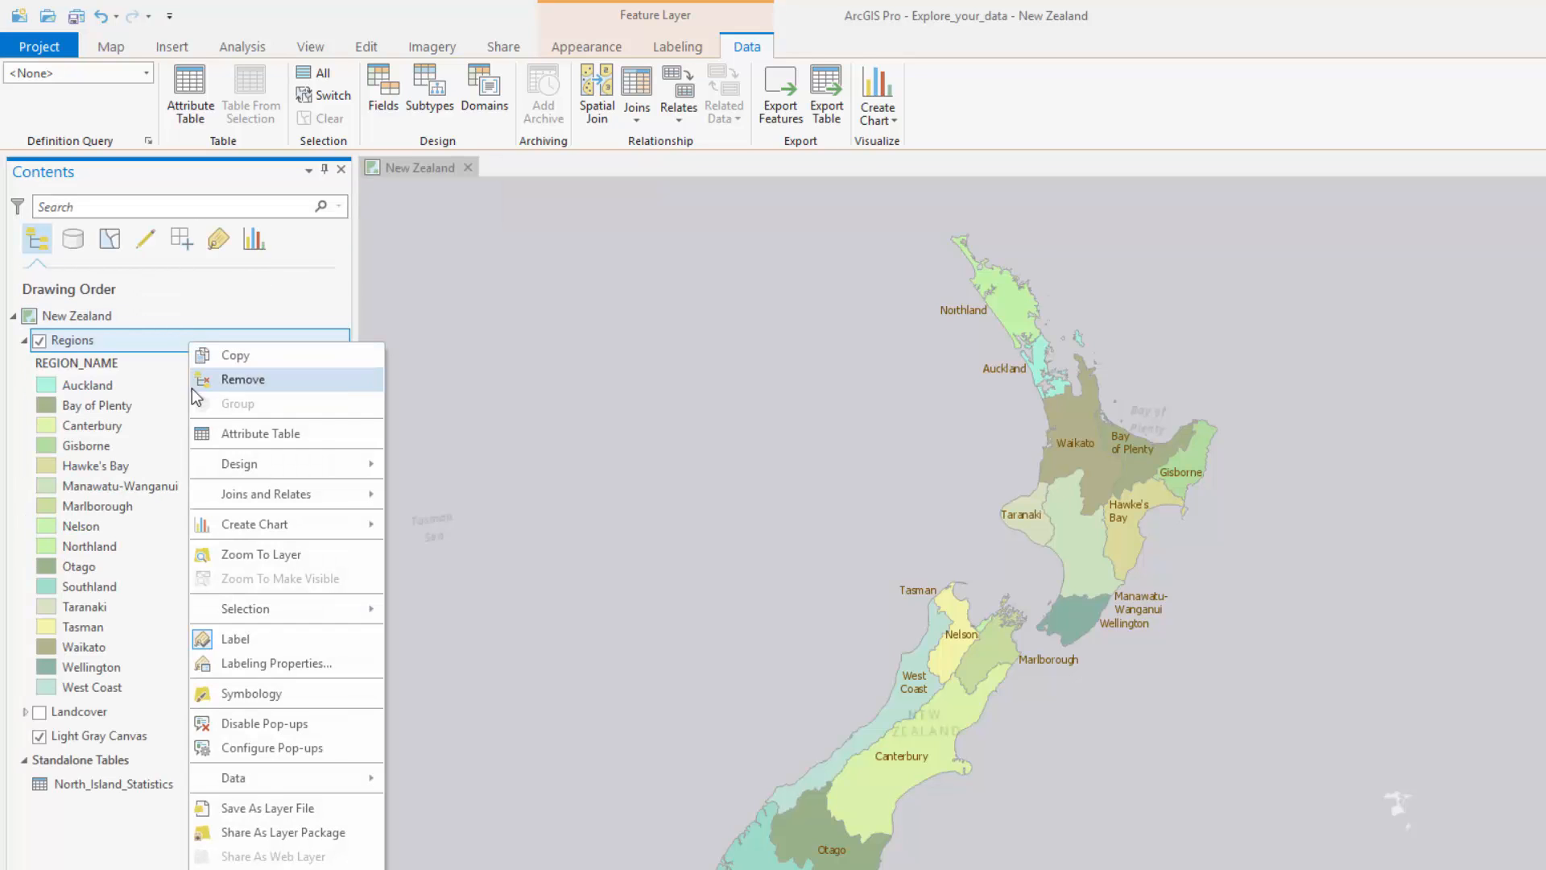
{"action": "left_click", "coordinate": [272, 747]}
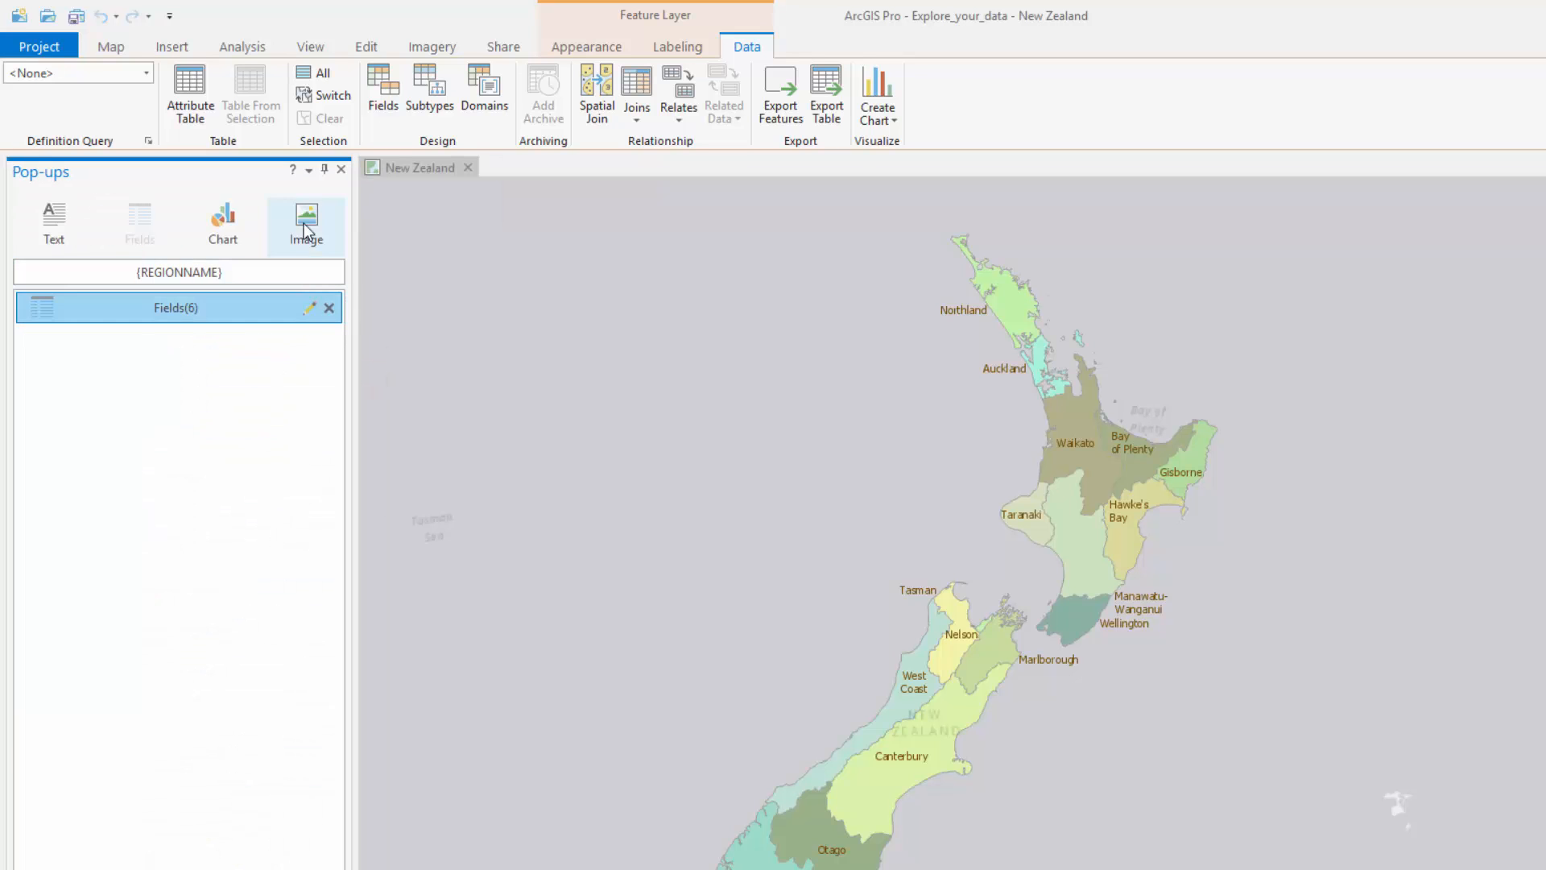
{"action": "left_click", "coordinate": [306, 219]}
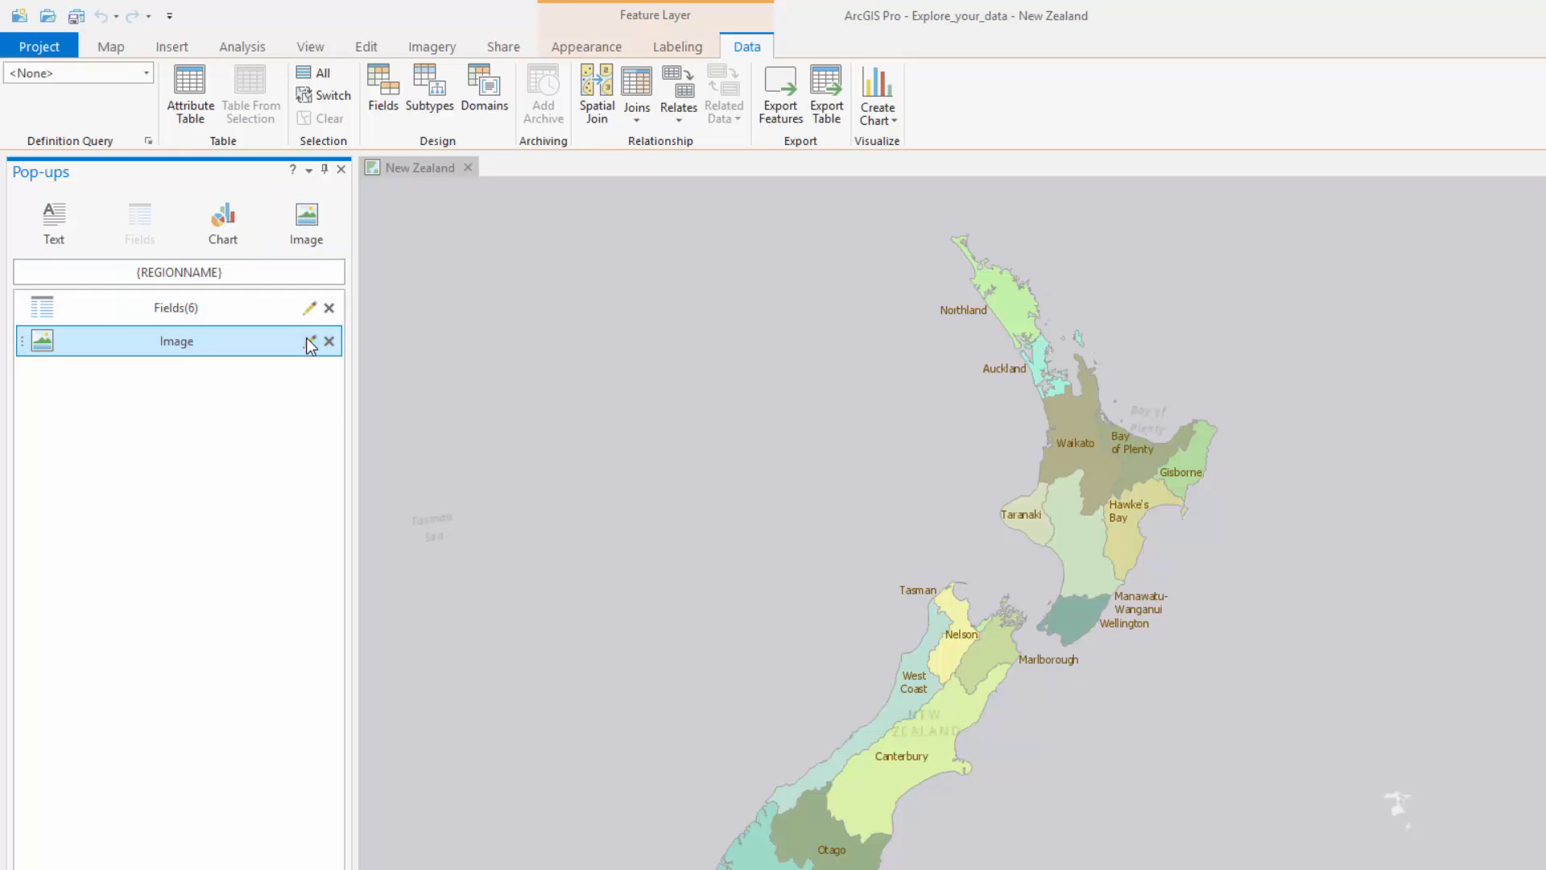